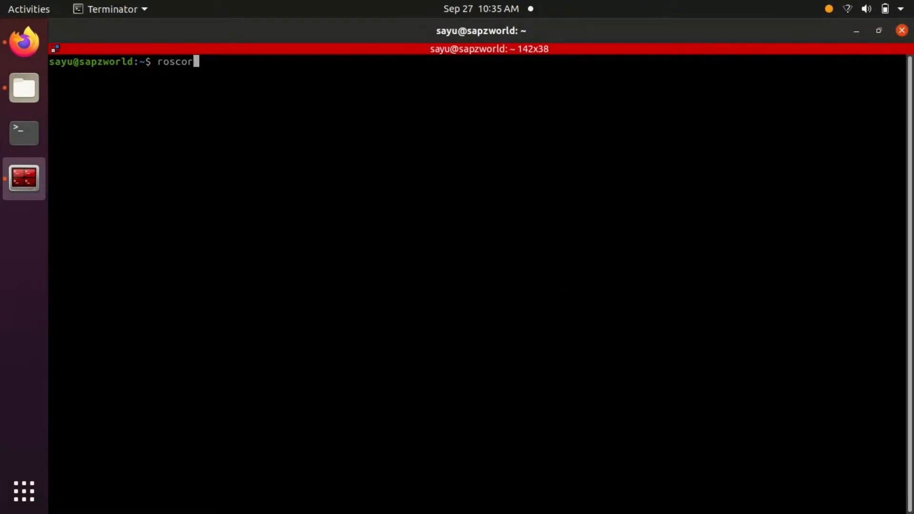
# - Start roscore and split the terminal into two side-by-side panes
pyautogui.write('e')
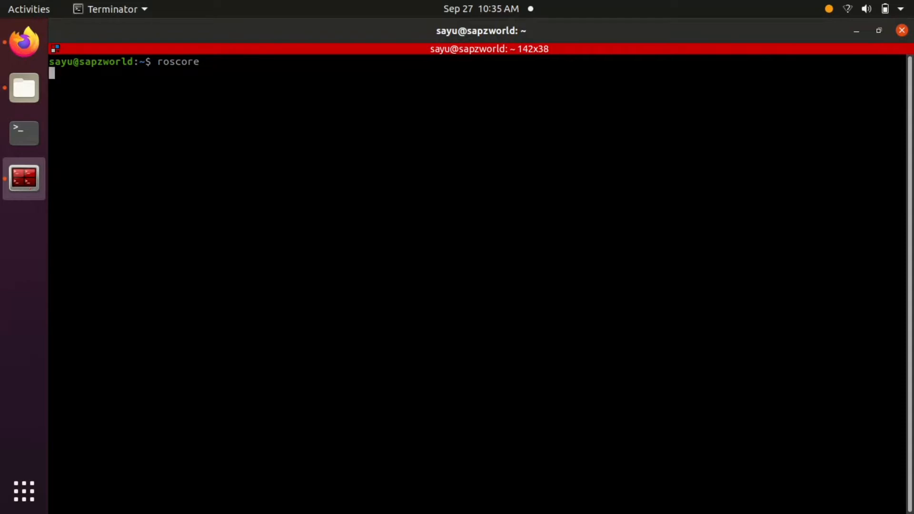
pyautogui.press('Return')
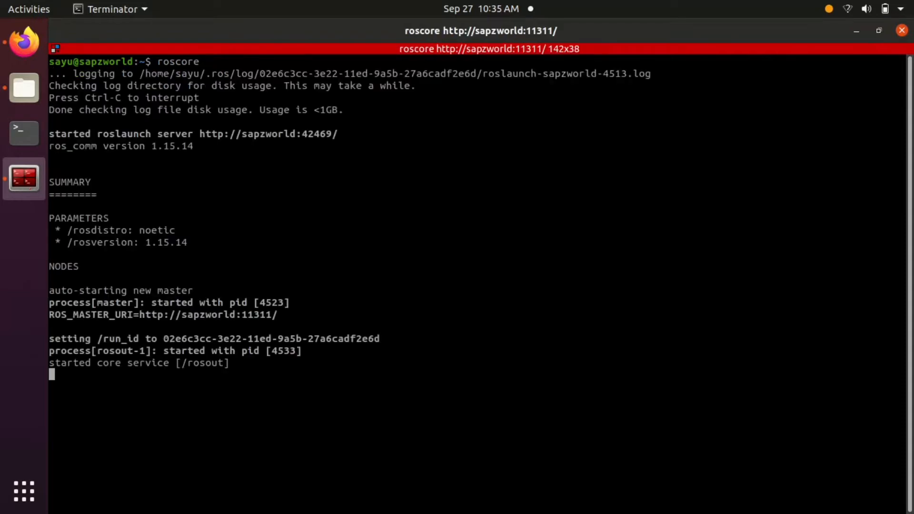
pyautogui.moveTo(269, 317)
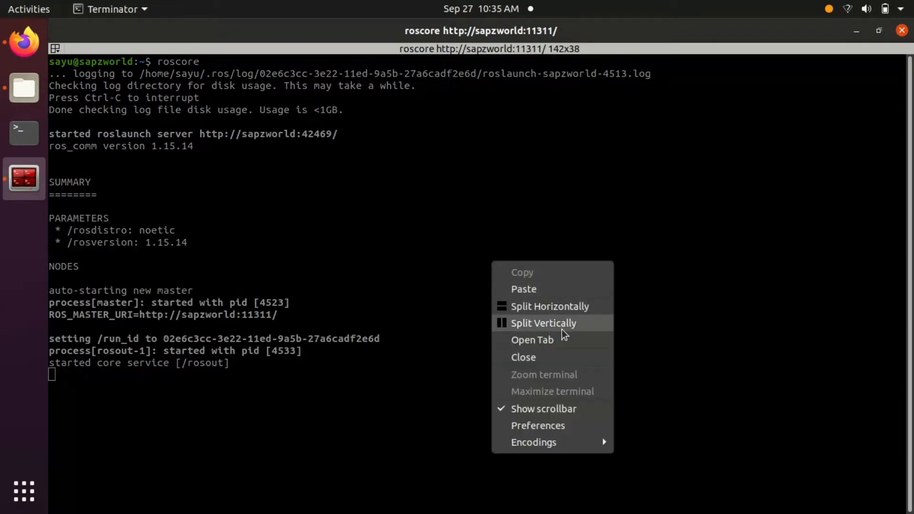
pyautogui.click(543, 323)
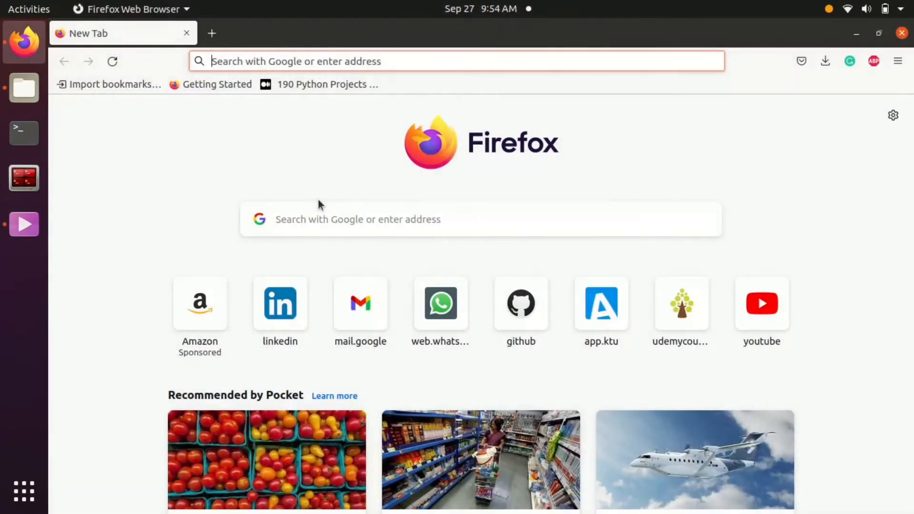
pyautogui.click(455, 60)
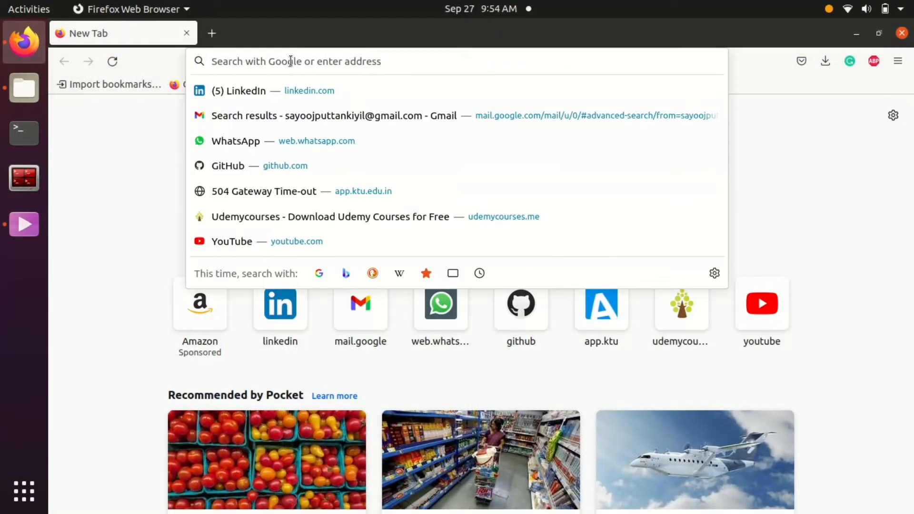
pyautogui.write('http://wiki.ros.org/Master')
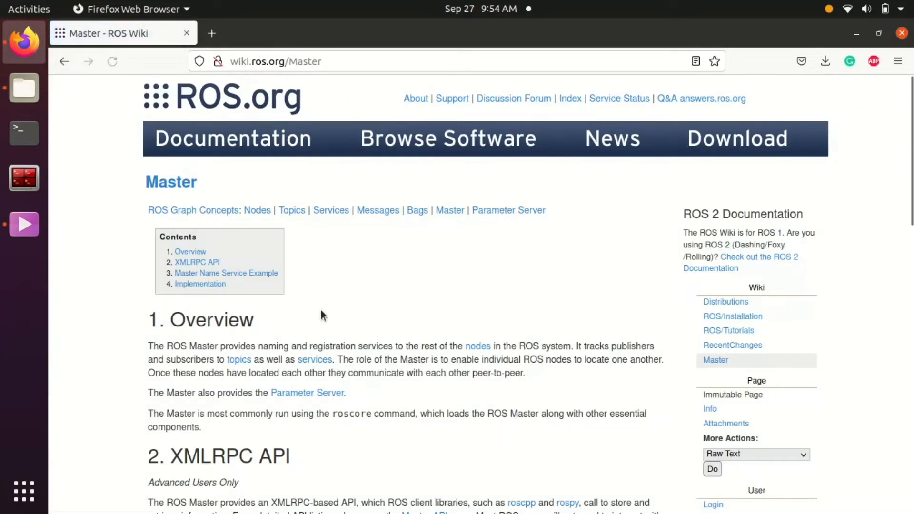
pyautogui.moveTo(146, 353)
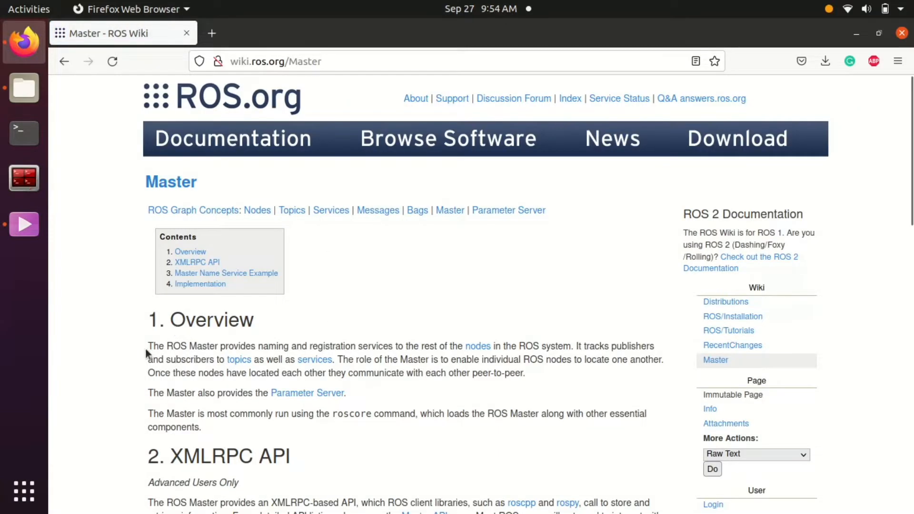
pyautogui.moveTo(149, 345); pyautogui.dragTo(420, 413)
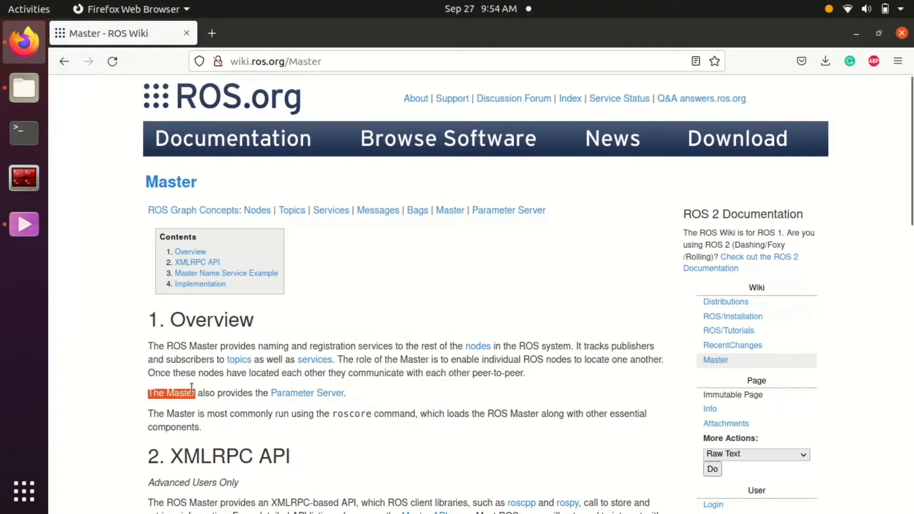
pyautogui.moveTo(148, 393); pyautogui.dragTo(347, 393)
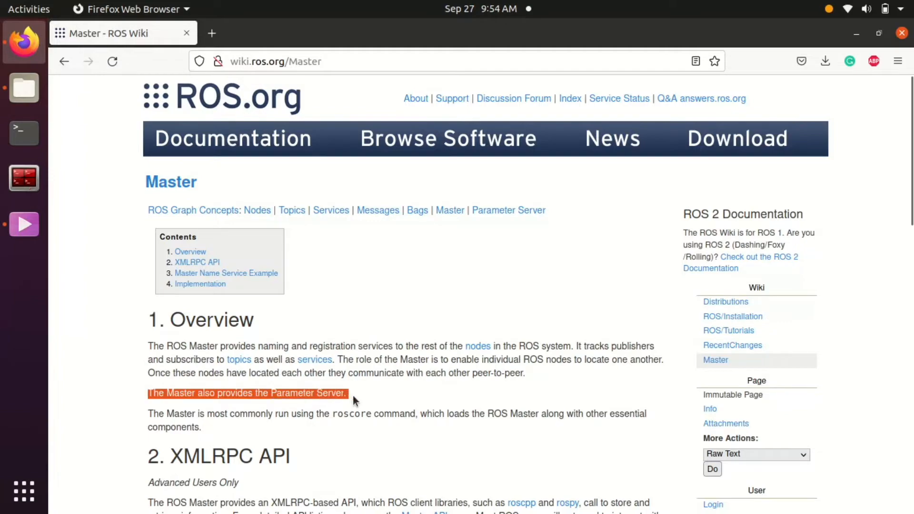
pyautogui.moveTo(431, 402)
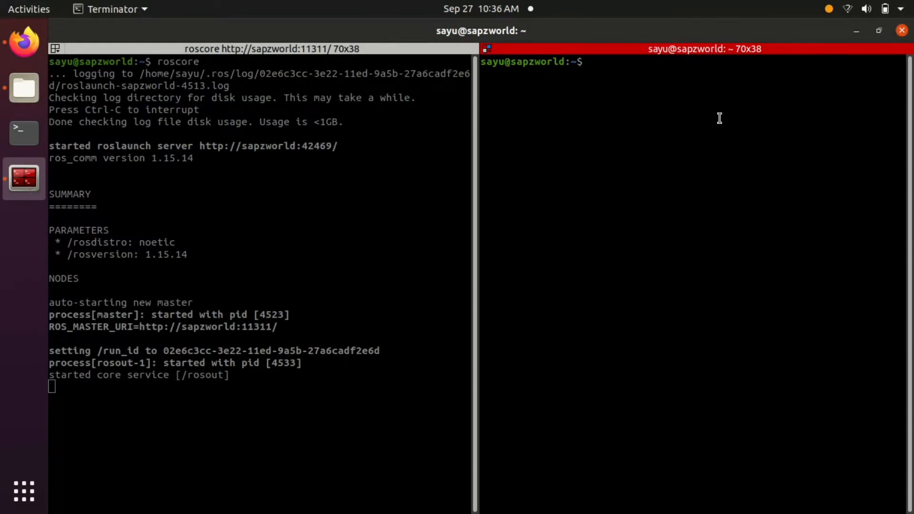
# - Enter rosrun turtlesim turtlesim_node in the second pane, fixing a typo along the way
pyautogui.write('ros')
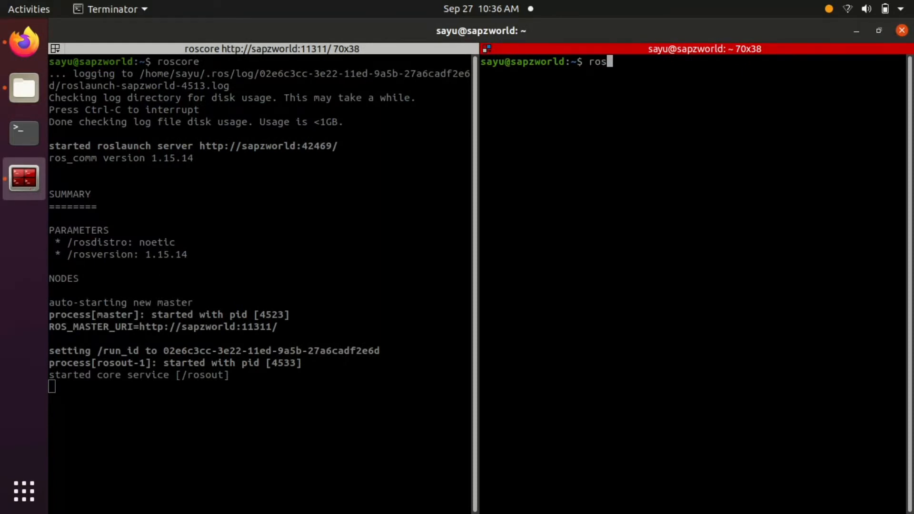
pyautogui.write('run tu')
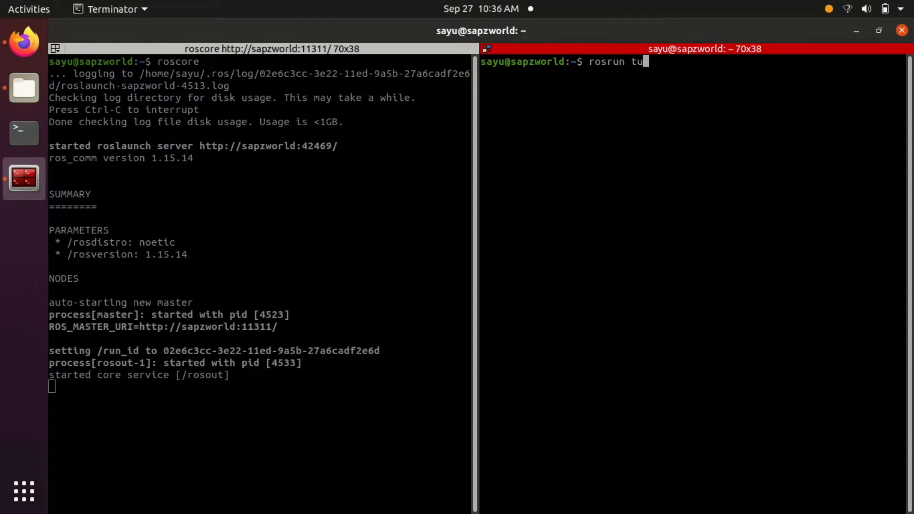
pyautogui.write('tlesim t')
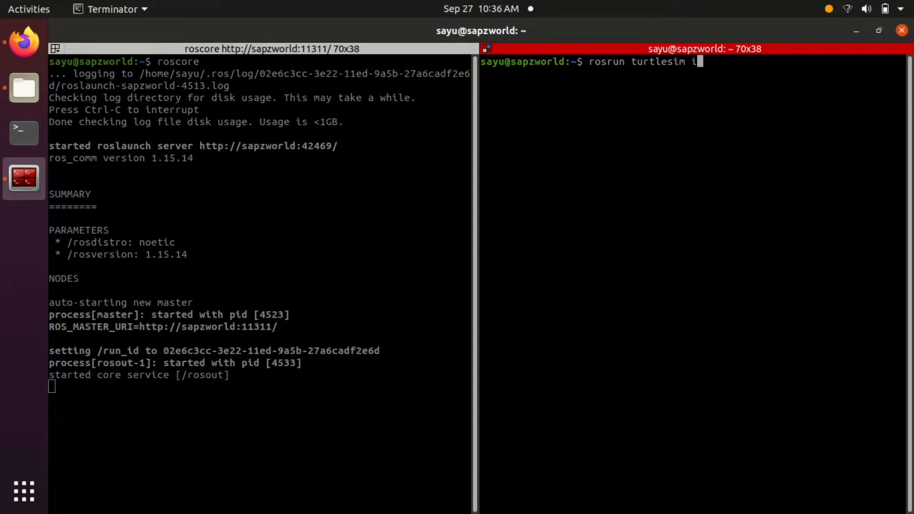
pyautogui.press('BackSpace')
pyautogui.write('turtl')
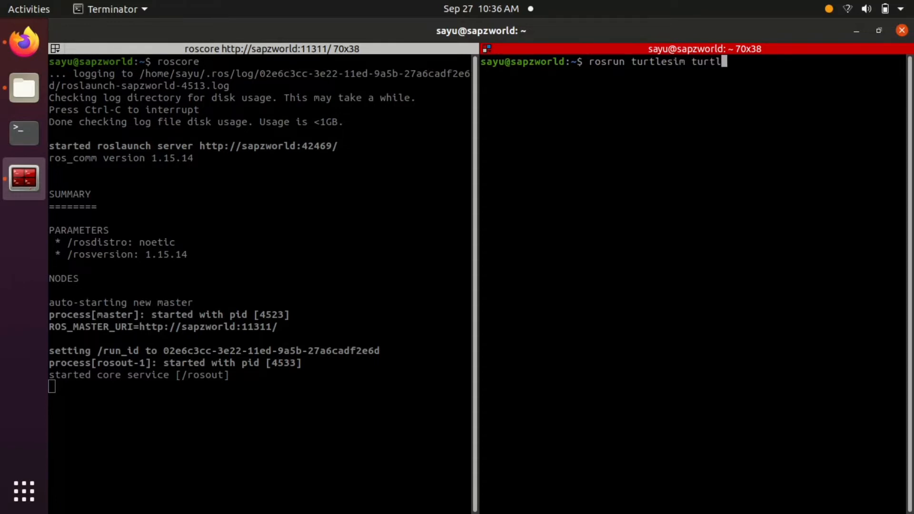
pyautogui.write('esim_node')
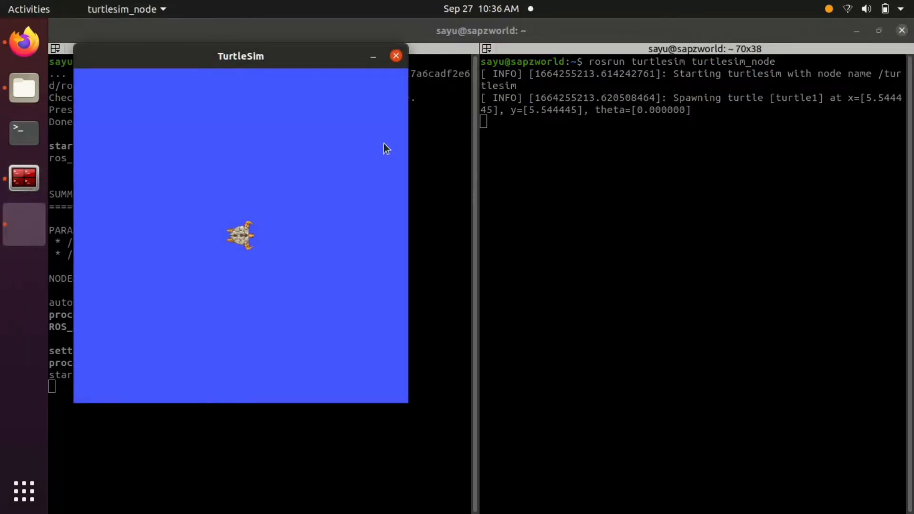
pyautogui.moveTo(174, 68)
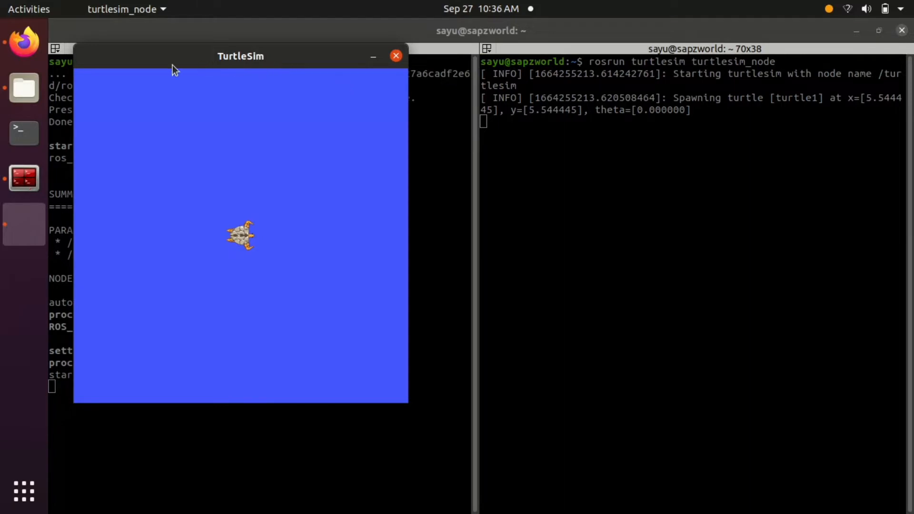
pyautogui.moveTo(242, 241)
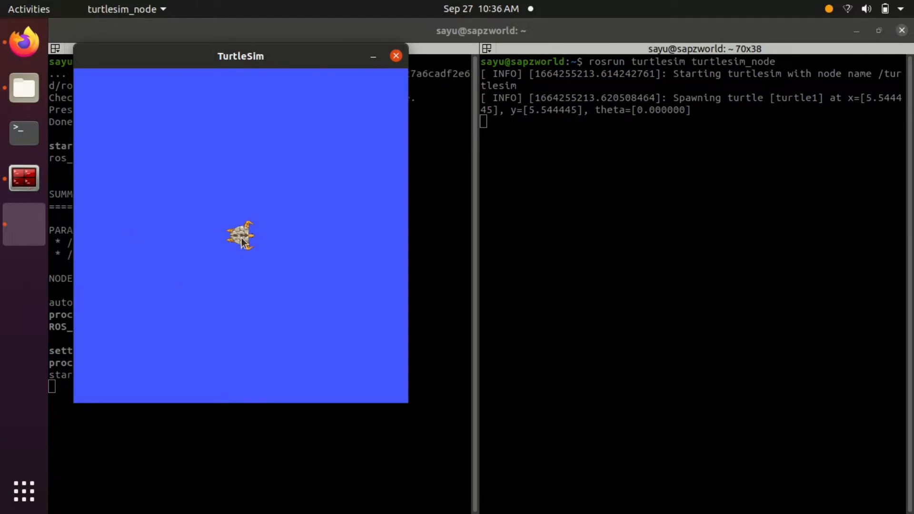
pyautogui.moveTo(459, 241)
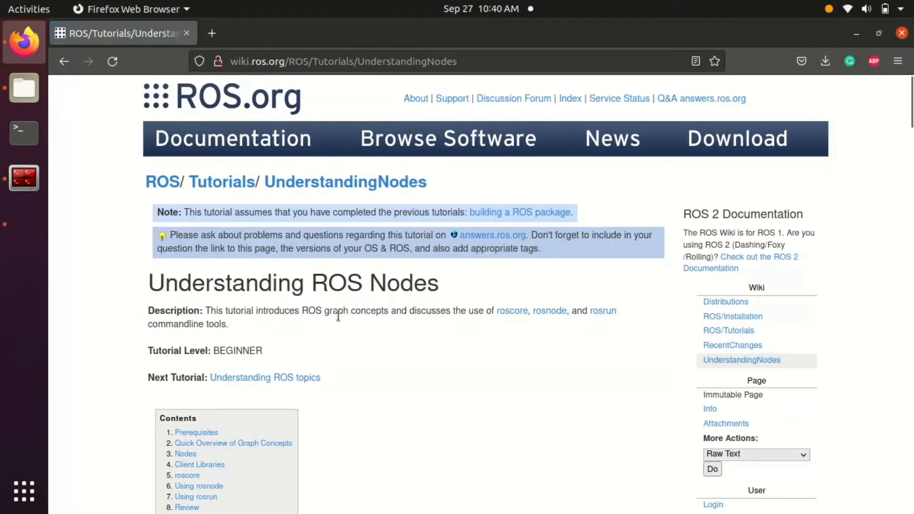
# - Scroll the Understanding ROS Nodes tutorial and highlight the full sentence defining a node
pyautogui.scroll(-3)
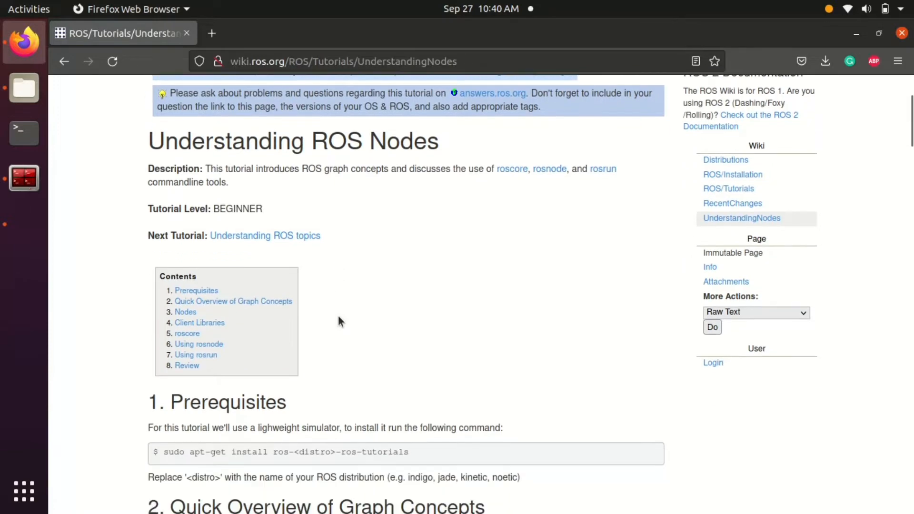
pyautogui.scroll(-3)
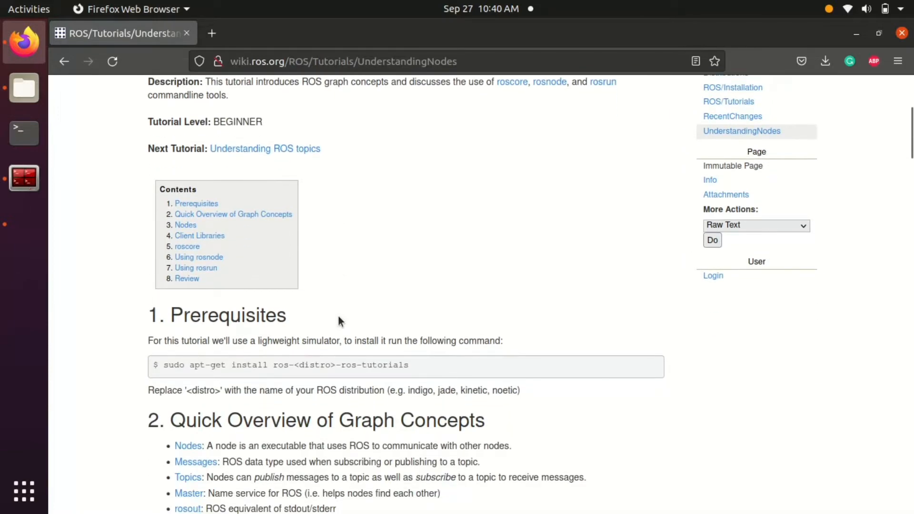
pyautogui.scroll(-3)
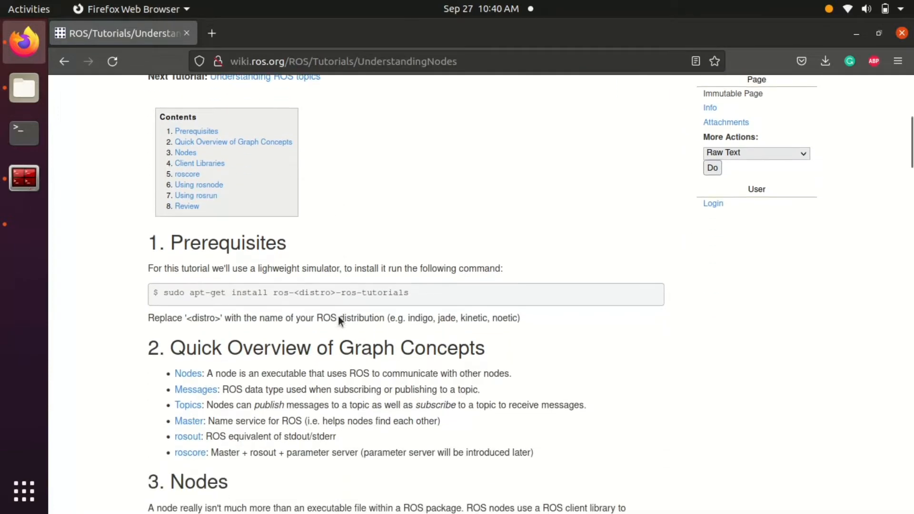
pyautogui.scroll(-3)
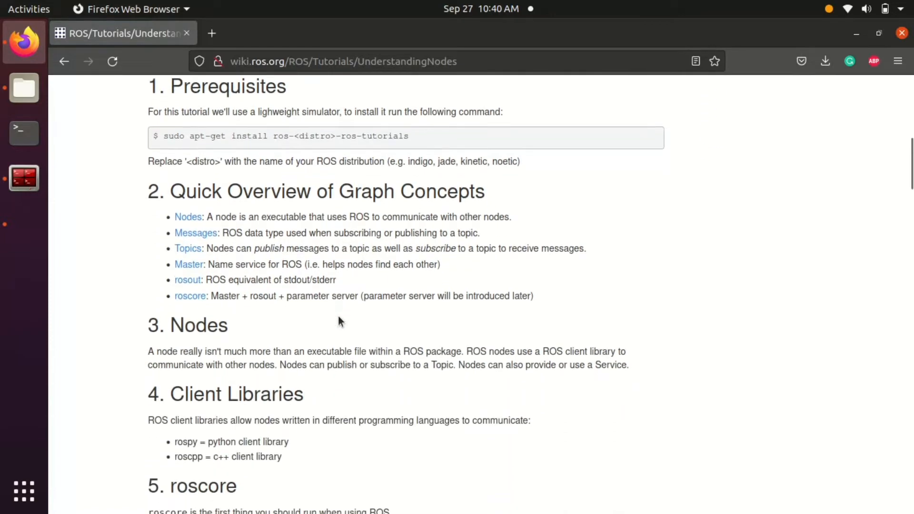
pyautogui.moveTo(213, 220)
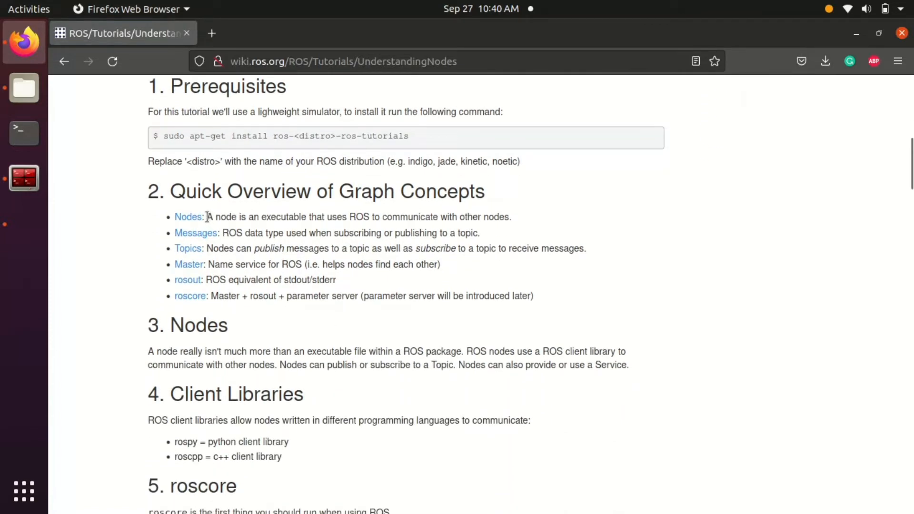
pyautogui.moveTo(207, 217); pyautogui.dragTo(289, 217)
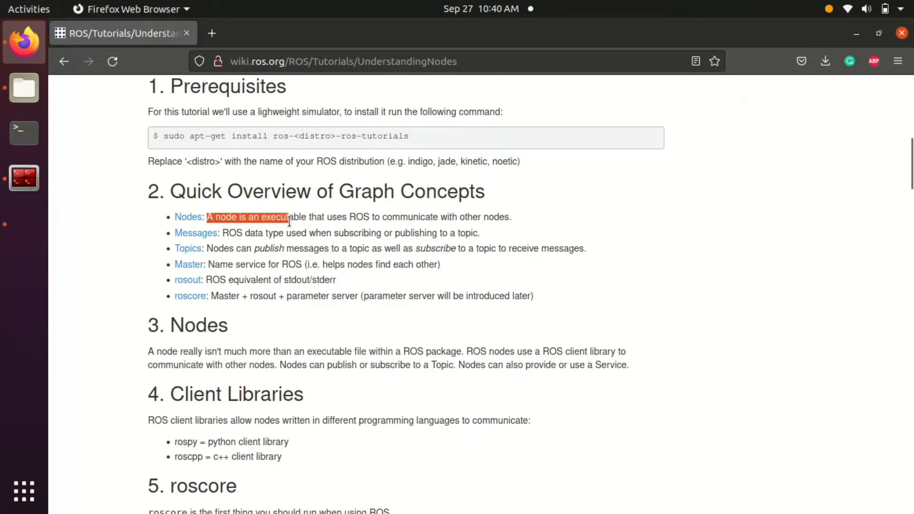
pyautogui.moveTo(286, 217); pyautogui.dragTo(447, 217)
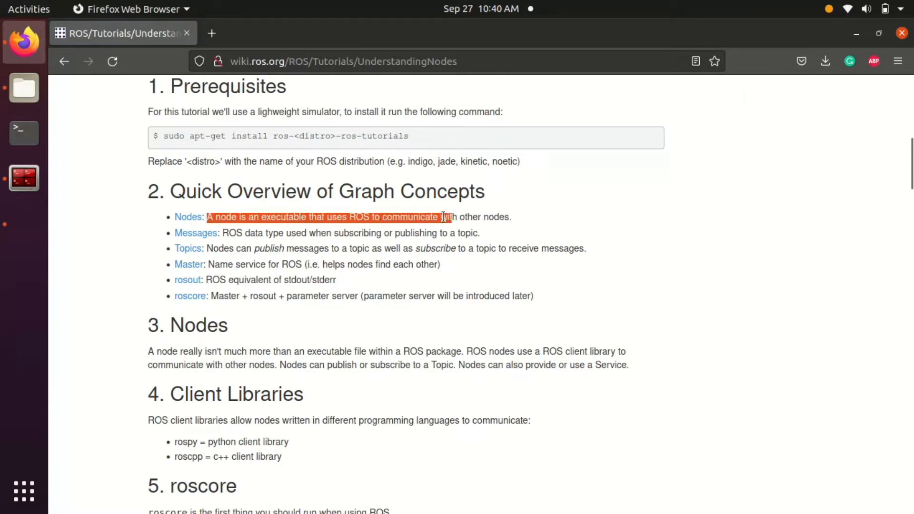
pyautogui.moveTo(443, 218); pyautogui.dragTo(512, 217)
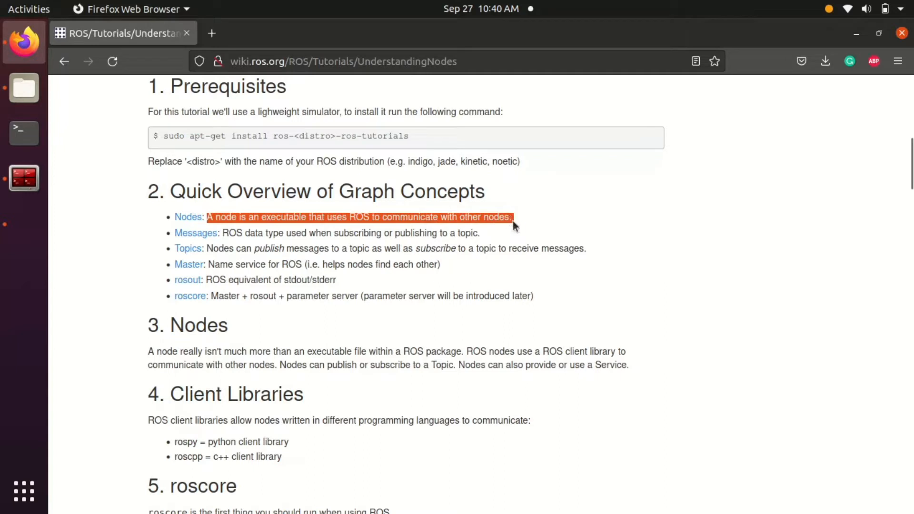
pyautogui.moveTo(517, 227)
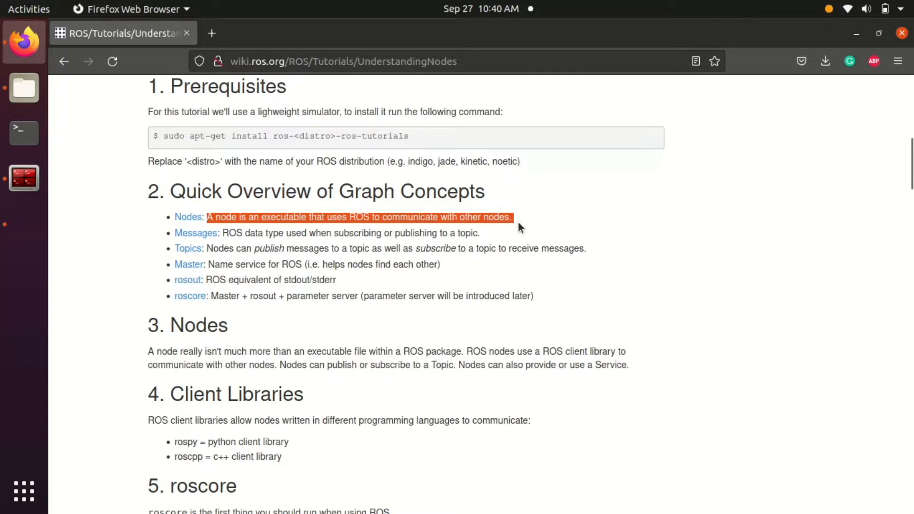
pyautogui.moveTo(425, 294)
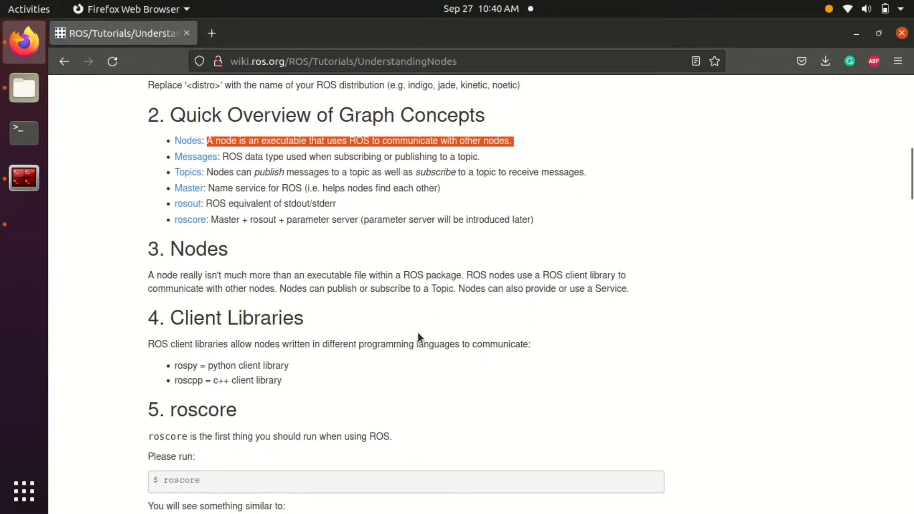
pyautogui.moveTo(150, 271)
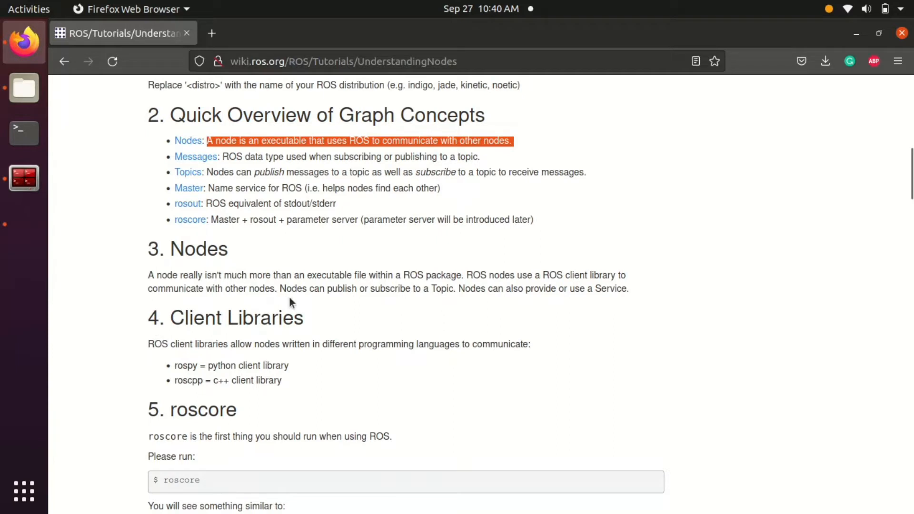
pyautogui.moveTo(372, 324)
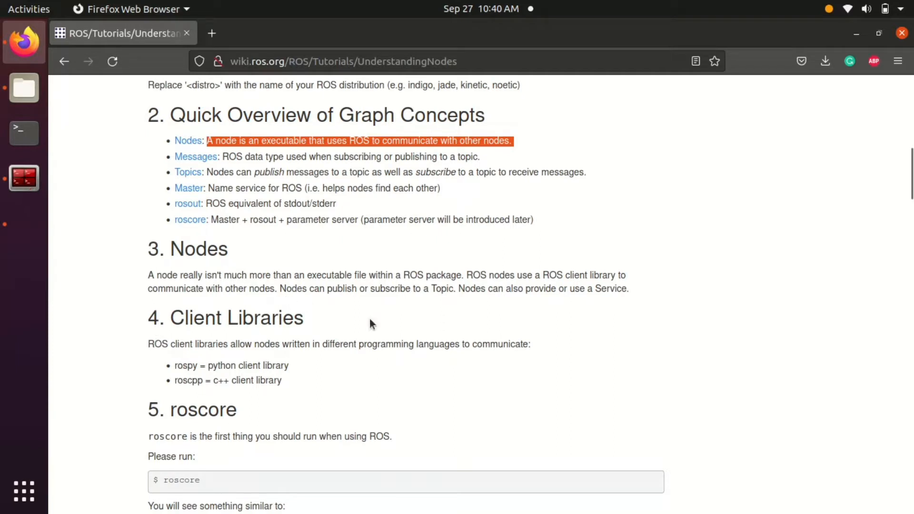
pyautogui.moveTo(383, 244)
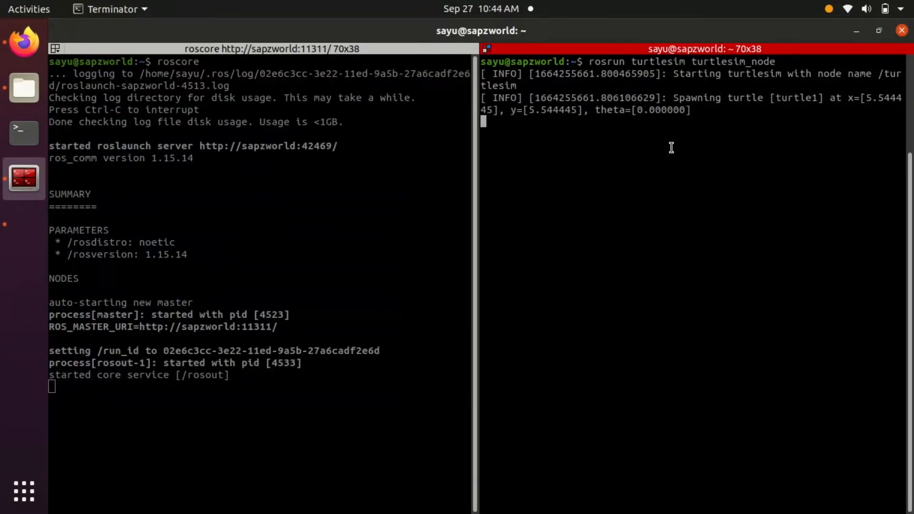
# - Interrupt the running process with Ctrl+C and relaunch rosrun turtlesim turtlesim_node
pyautogui.press('ctrl+c')
pyautogui.write('rosnode list')
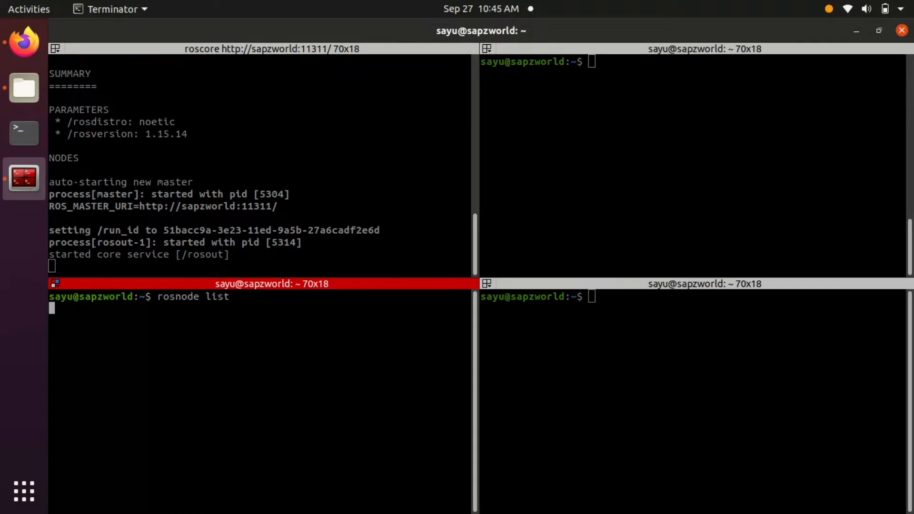
pyautogui.write('rosrun turtlesim turtlesim_node')
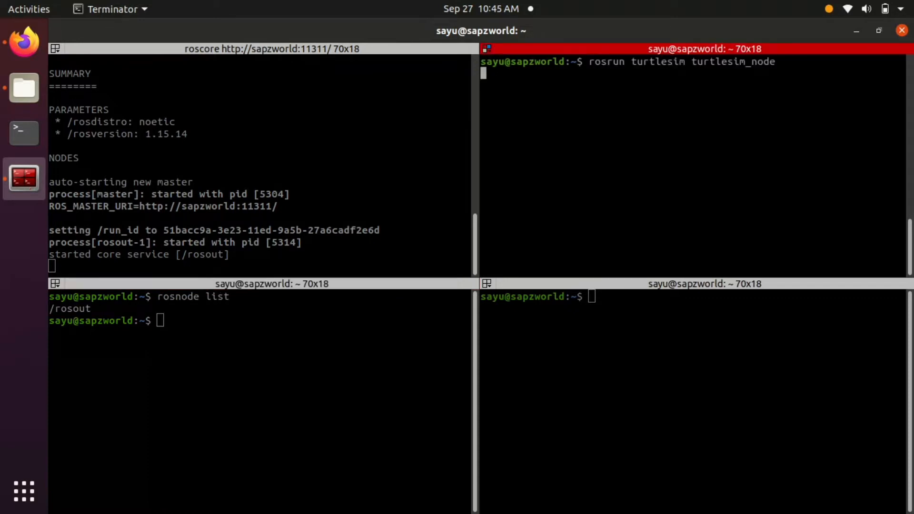
pyautogui.press('Return')
pyautogui.write('rosnode list')
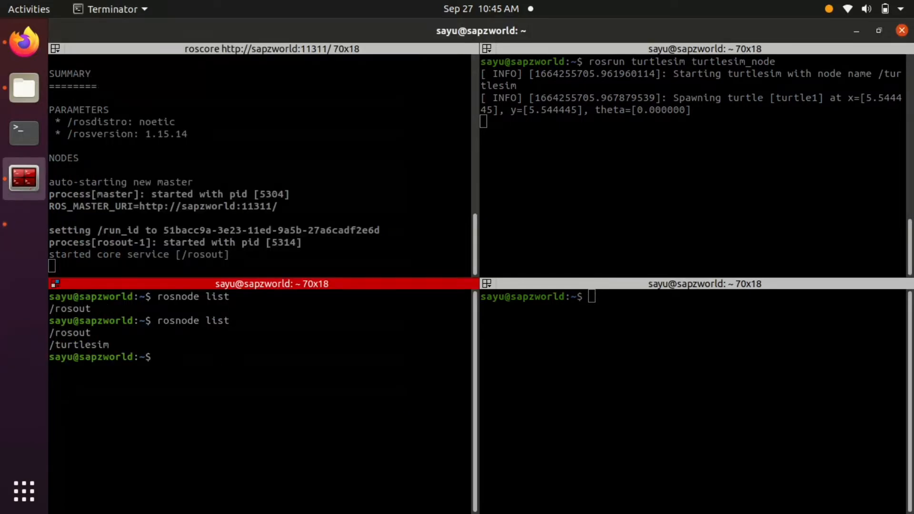
# - Select the /turtlesim node name and scroll through its rosnode info output
pyautogui.doubleClick(78, 345)
pyautogui.write('rosnode info /turtlesim')
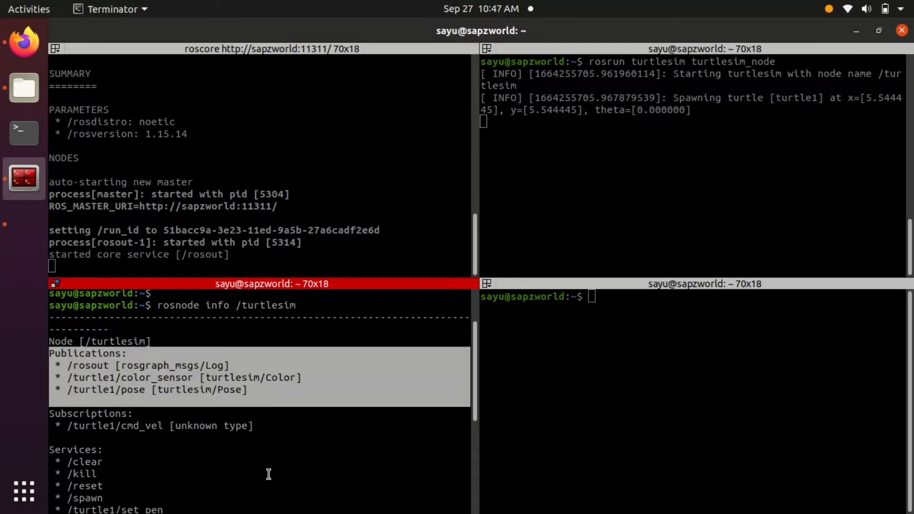
pyautogui.scroll(-3)
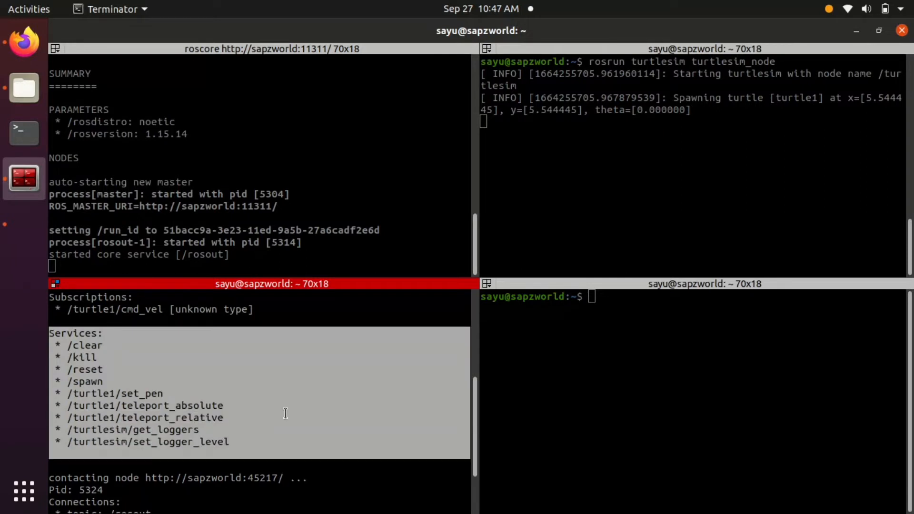
pyautogui.scroll(-3)
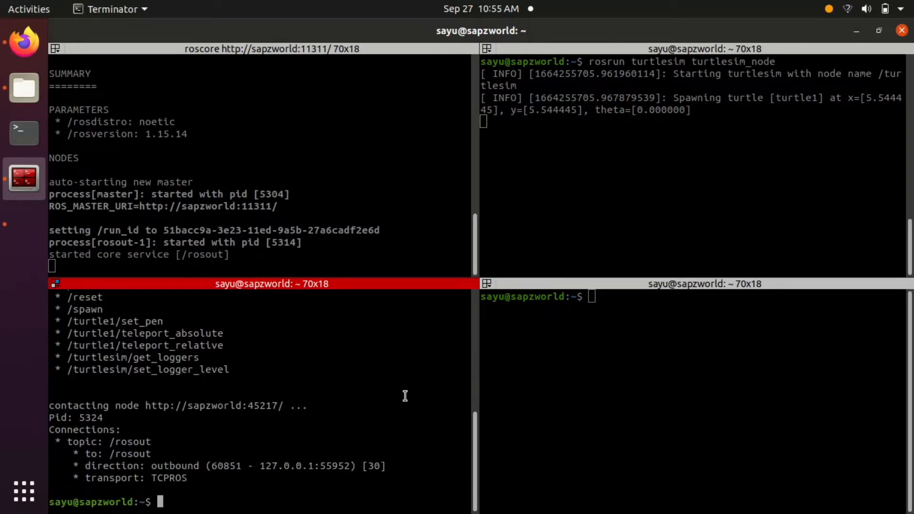
# - Call /turtle1/teleport_absolute with 2 2 0, then call the /clear service
pyautogui.write('rosservice call')
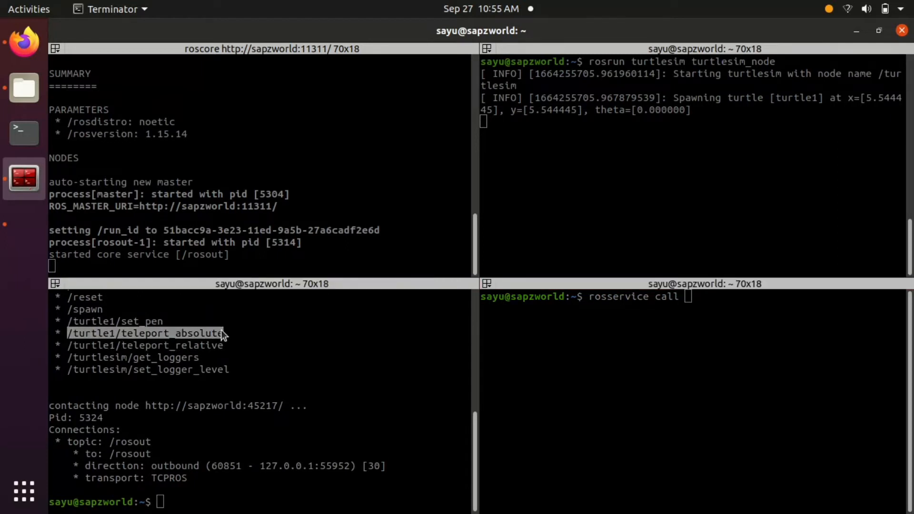
pyautogui.click(738, 306)
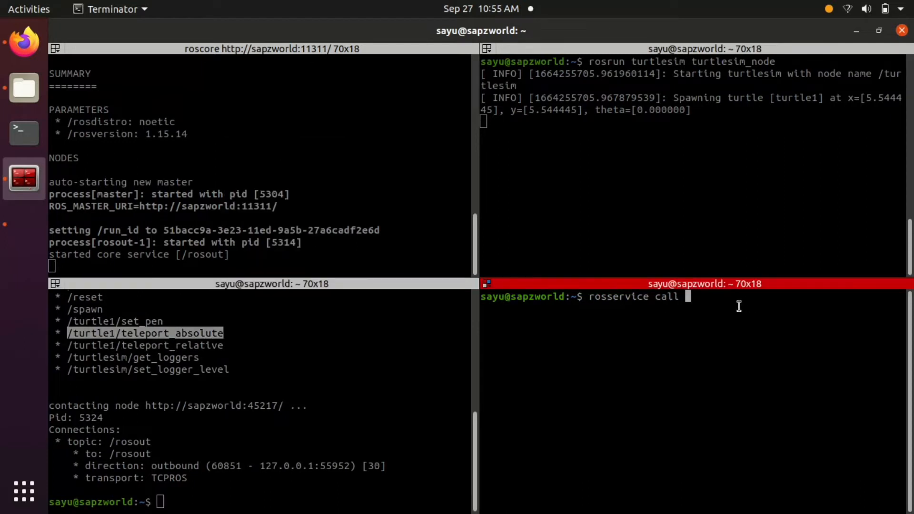
pyautogui.moveTo(710, 304)
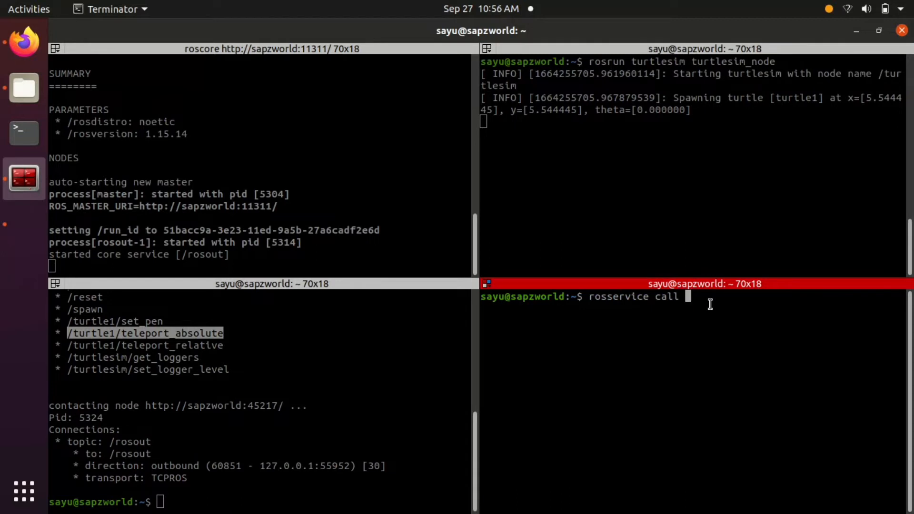
pyautogui.write('/turtle1/teleport_absolute 2 2 0')
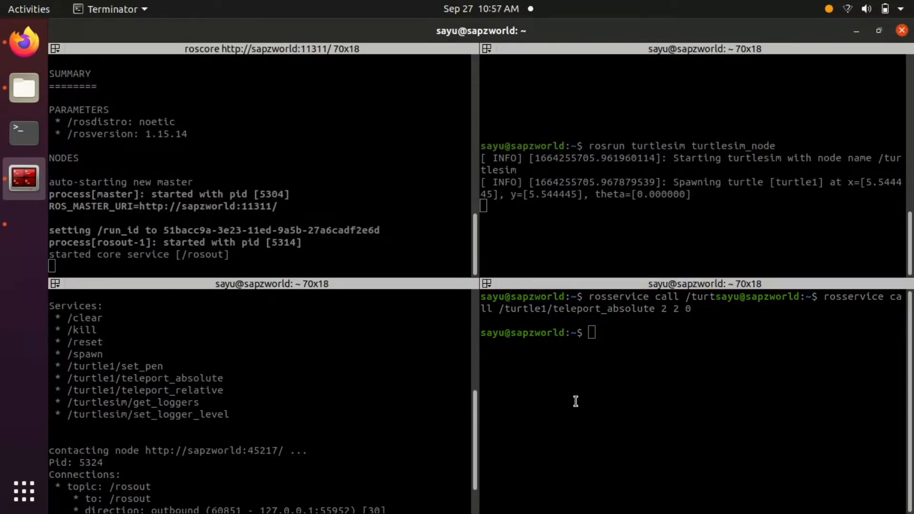
pyautogui.write('rosservice call')
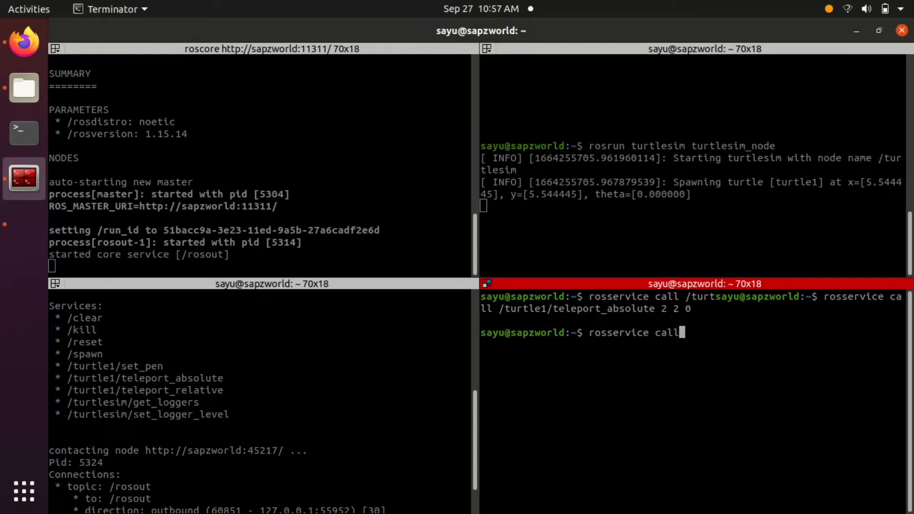
pyautogui.write('/clear')
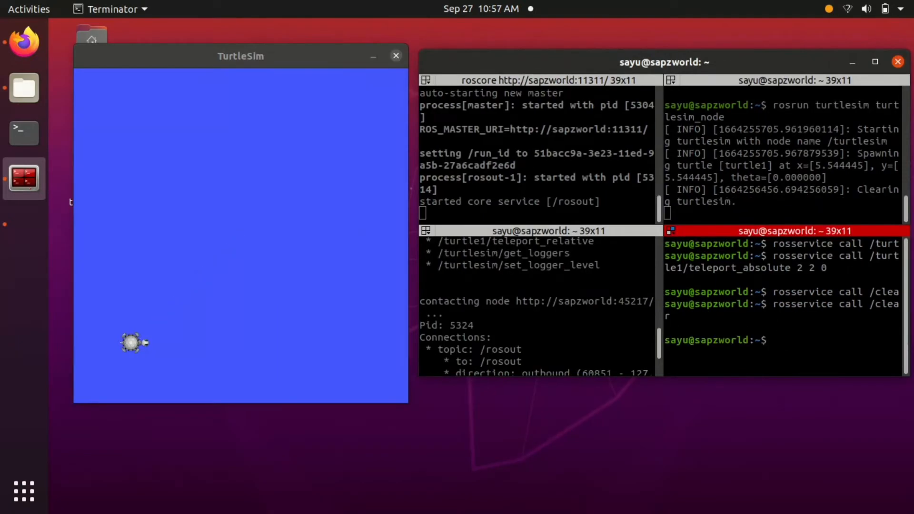
pyautogui.write('rosservice call /rese')
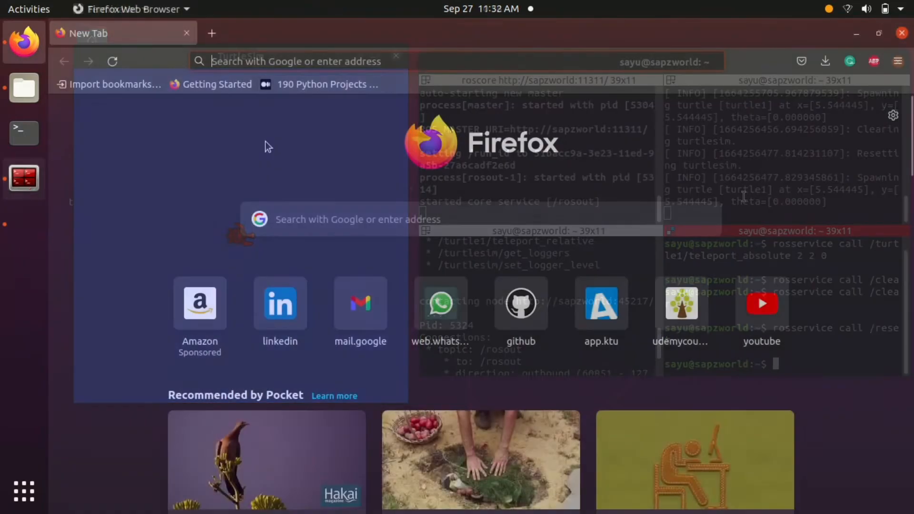
# - Load the wiki.ros.org UnderstandingServicesParams tutorial and scroll down the page
pyautogui.write('http://wiki.ros.org/ROS/Tutorials/UnderstandingServicesParams')
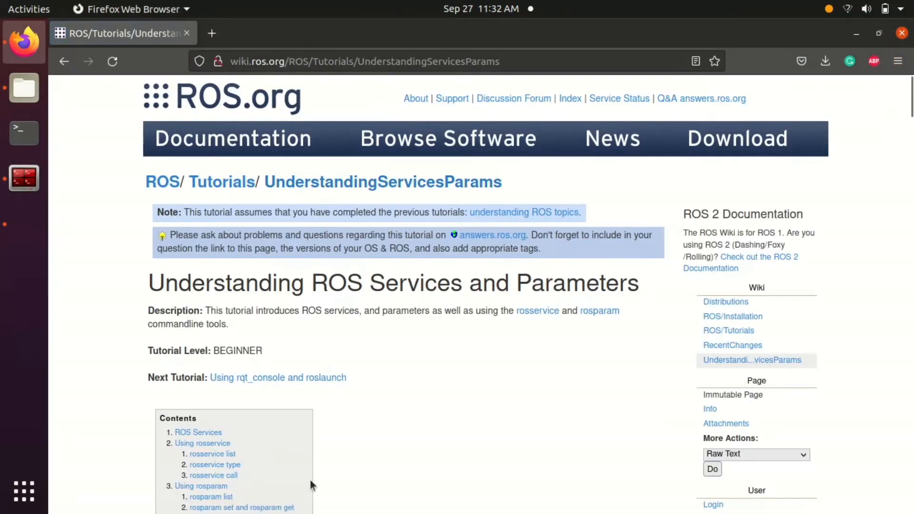
pyautogui.scroll(-3)
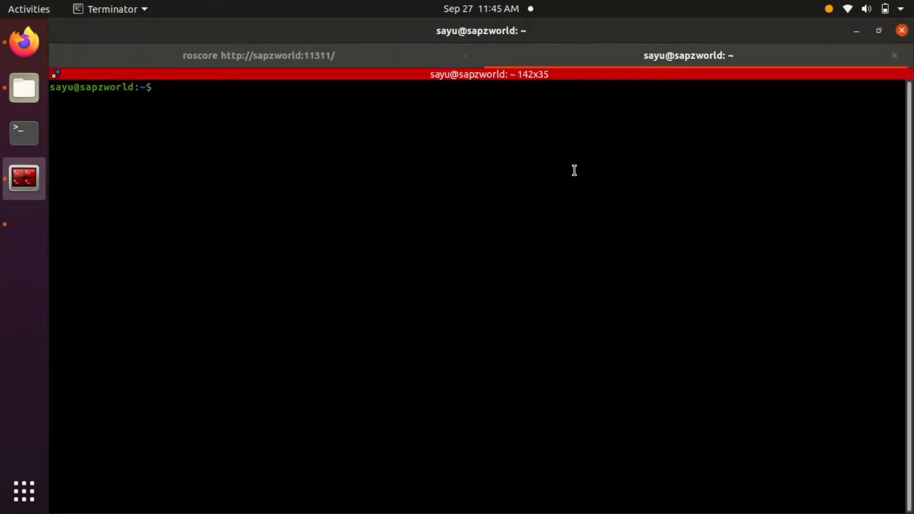
# - Run rosrun turtlesim turtle_teleop_key, drive the turtle with arrow keys, and split the pane
pyautogui.write('rosrun')
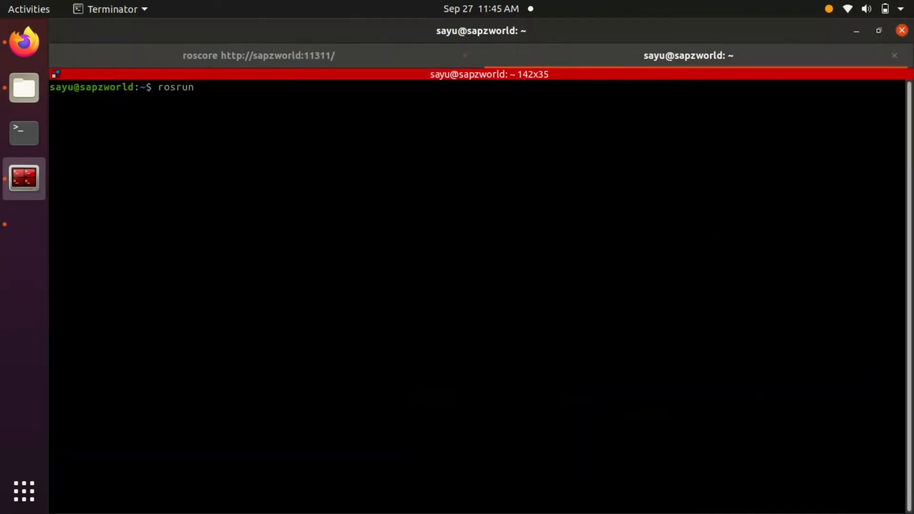
pyautogui.write('turtlesim turtle_teleop_key')
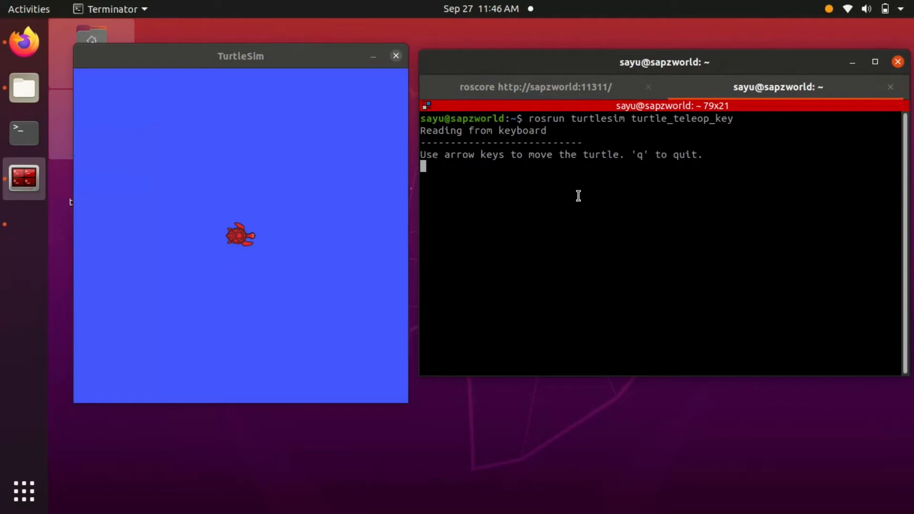
pyautogui.press('Up')
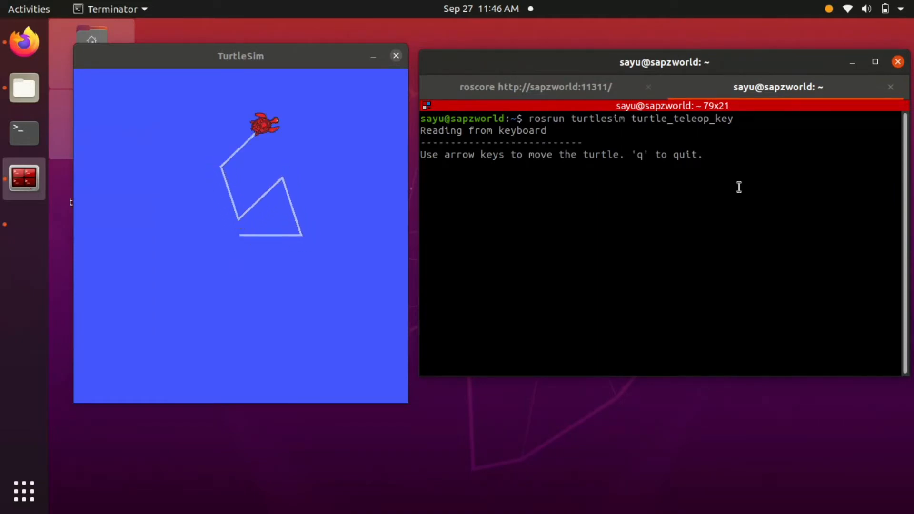
pyautogui.rightClick(739, 188)
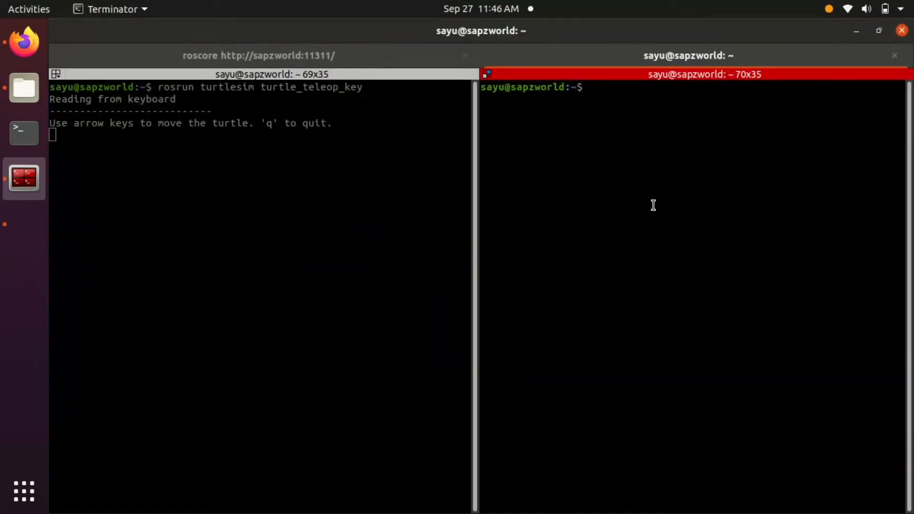
# - Run rosnode list, then rosnode info /turtlesim and /teleop_turtle, highlighting /turtle1/cmd_vel
pyautogui.write('rosnode list')
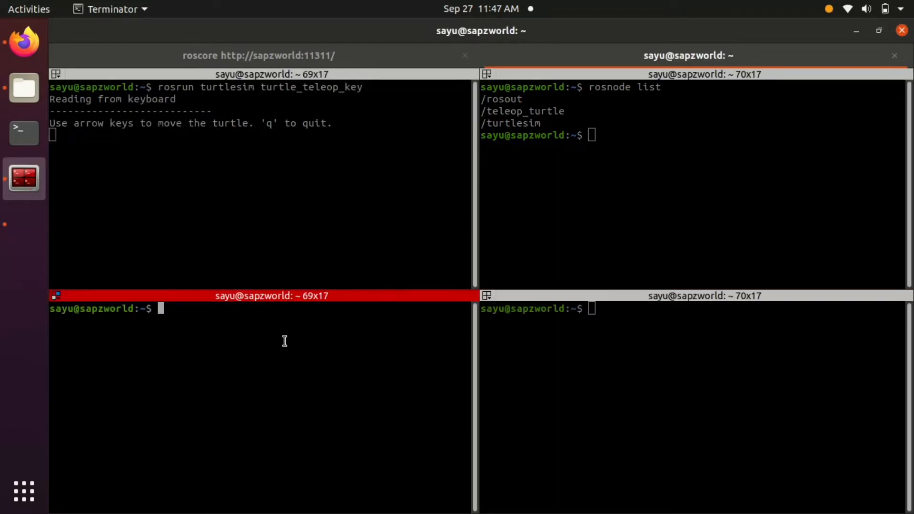
pyautogui.write('rosnode info')
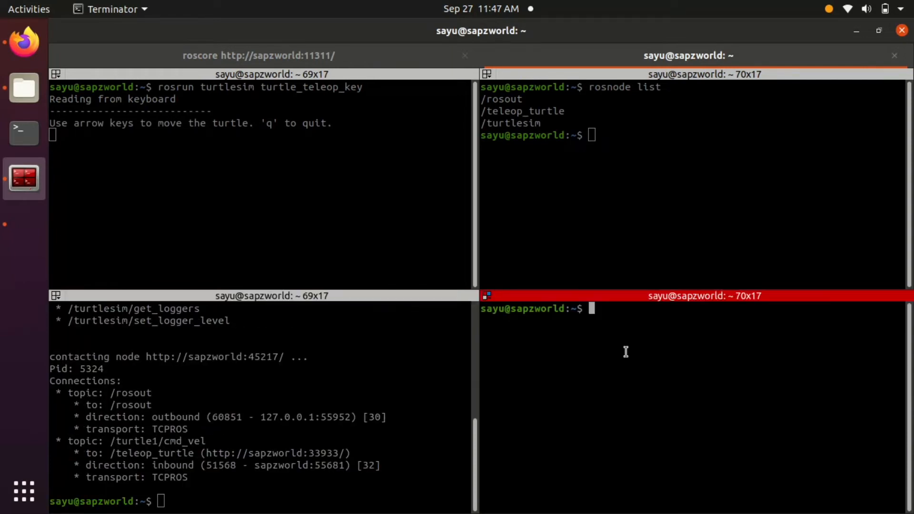
pyautogui.write('rosnode info')
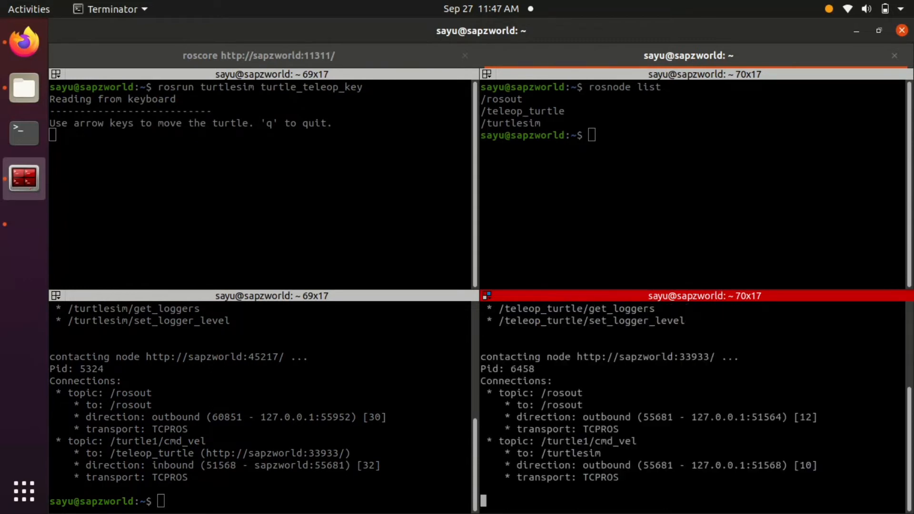
pyautogui.write('rosnode info /turtlesim')
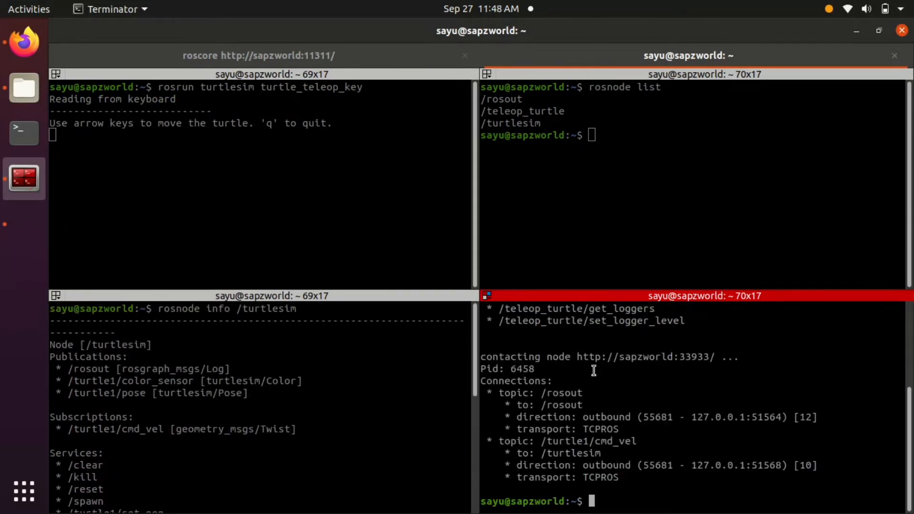
pyautogui.write('rosnode info /teleop_turtle')
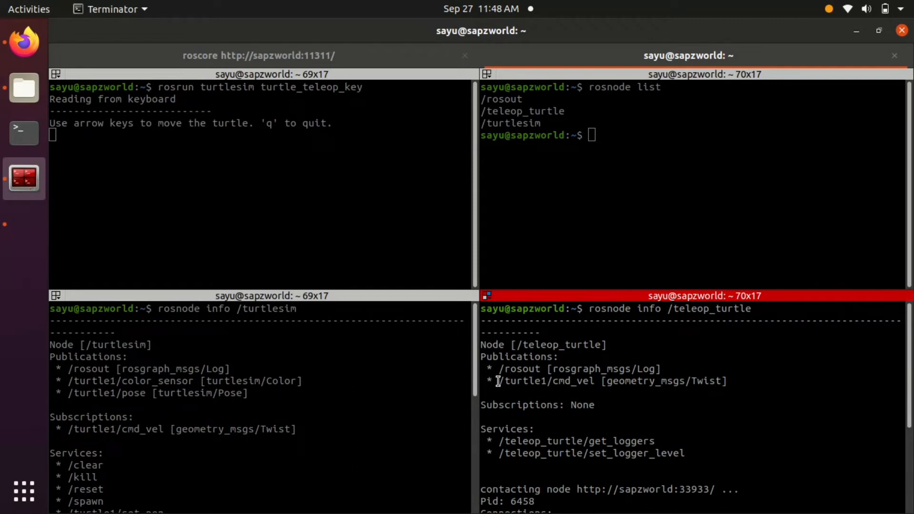
pyautogui.doubleClick(612, 381)
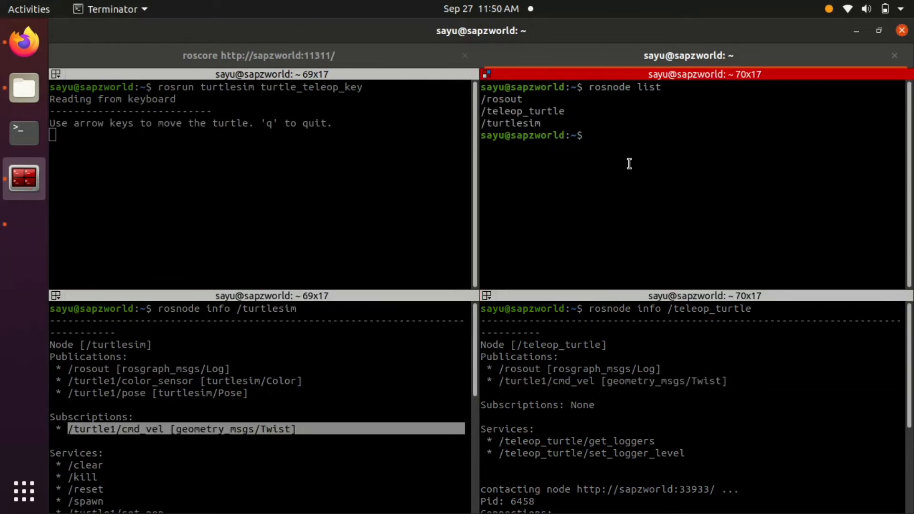
# - Launch the node visualiser with 'rosrun rqt_graph rqt_graph'
pyautogui.write('rosrun rqt_')
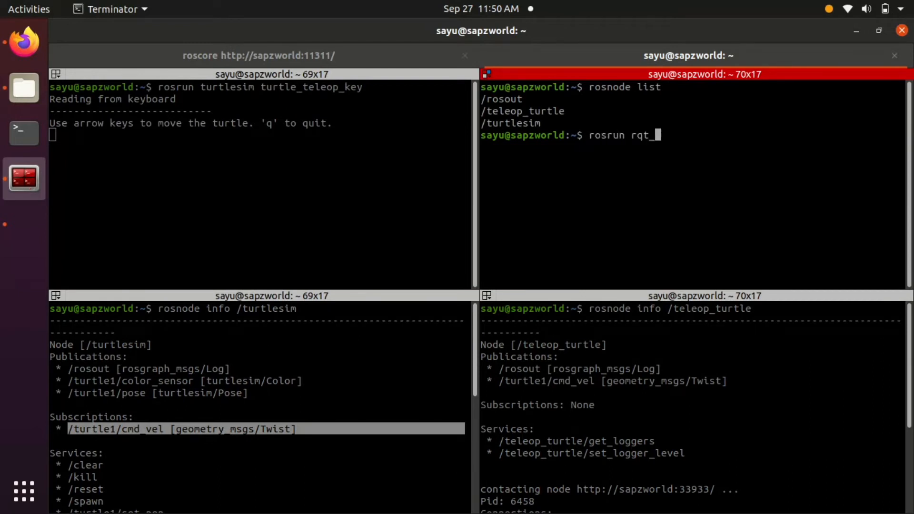
pyautogui.write('graph rqt_graph')
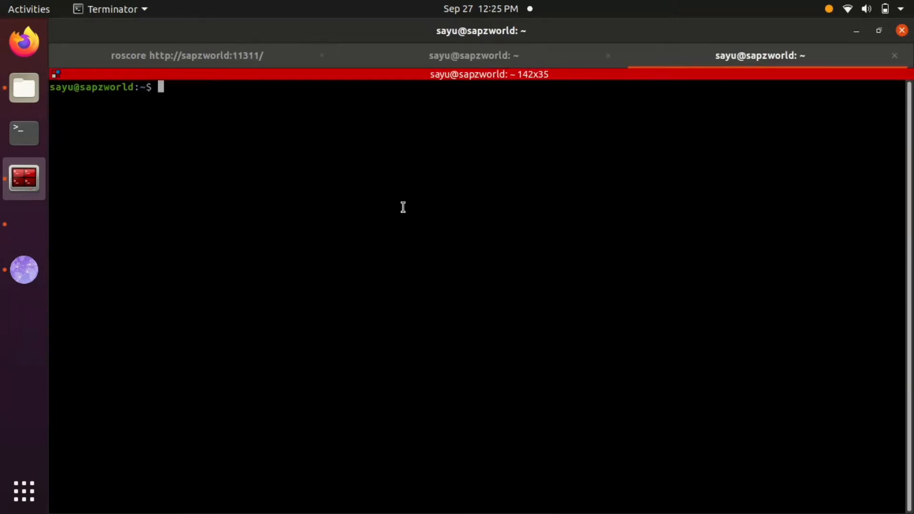
# - List the ROS topics with 'rostopic list' and split the pane into two terminals
pyautogui.write('rostopic')
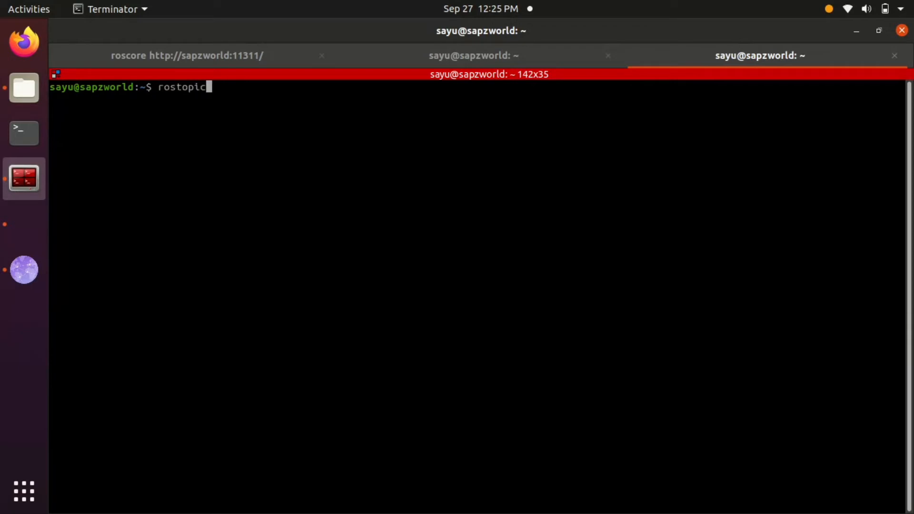
pyautogui.write('list')
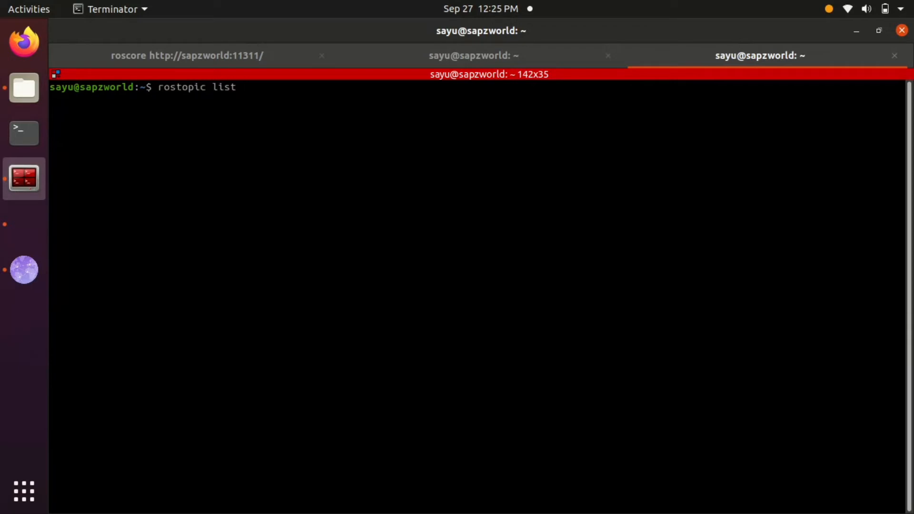
pyautogui.rightClick(390, 192)
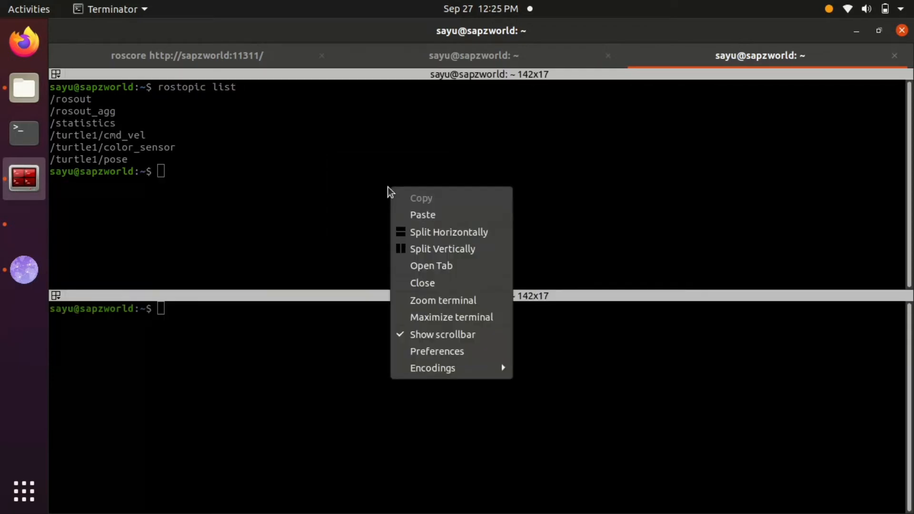
pyautogui.click(443, 249)
pyautogui.write('rostopic info /turtle1/cmd_vel')
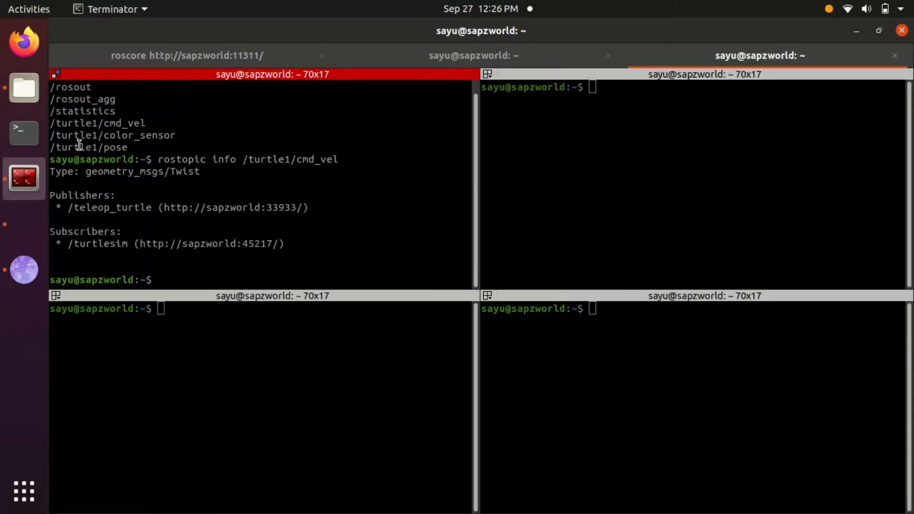
# - Select the /teleop_turtle publisher line and run 'rosmsg info geometry_msgs/Twist'
pyautogui.tripleClick(127, 171)
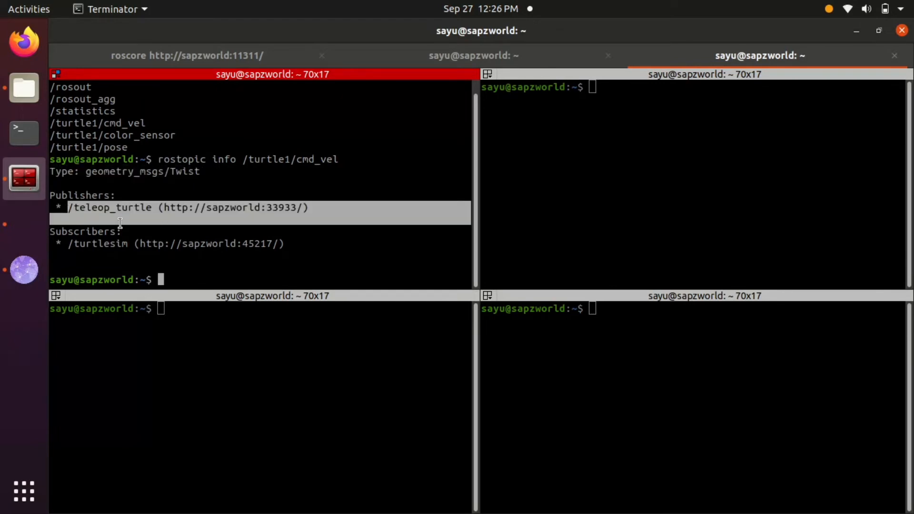
pyautogui.doubleClick(97, 244)
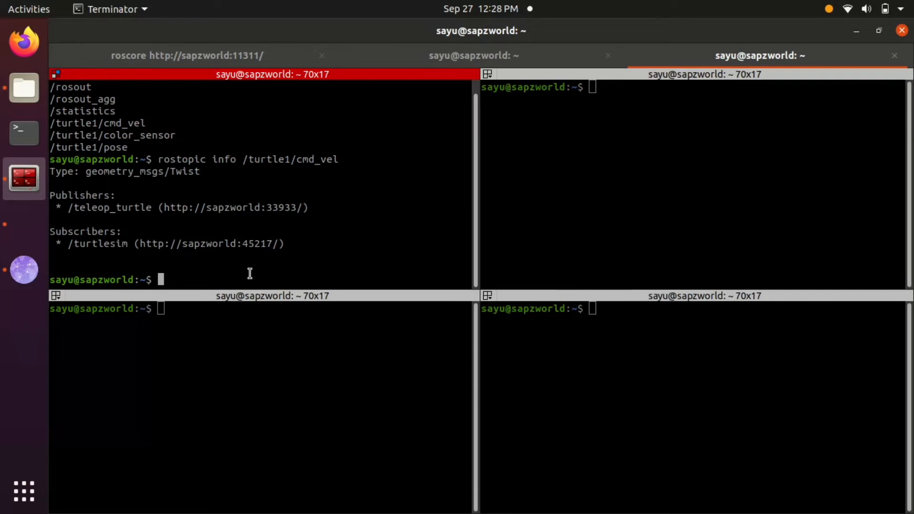
pyautogui.write('rosmsg i')
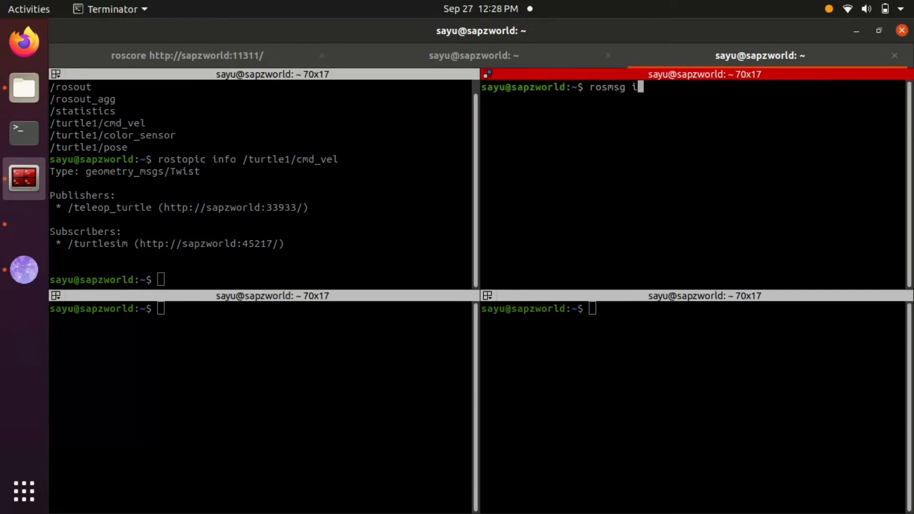
pyautogui.write('nfo')
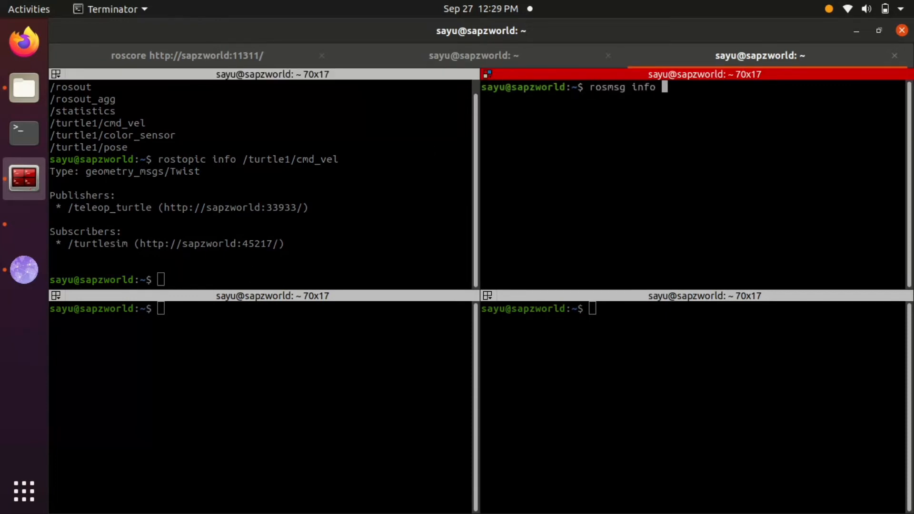
pyautogui.write('geometry_msgs/Twist')
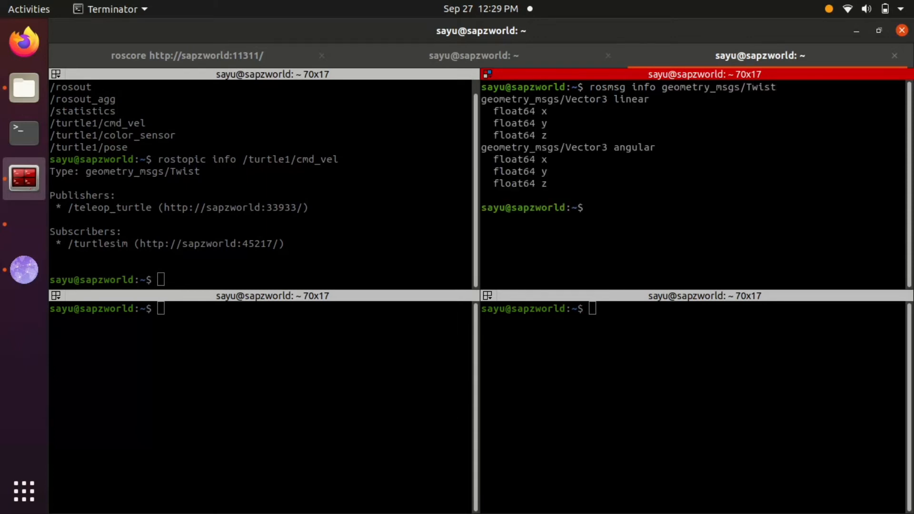
pyautogui.doubleClick(630, 99)
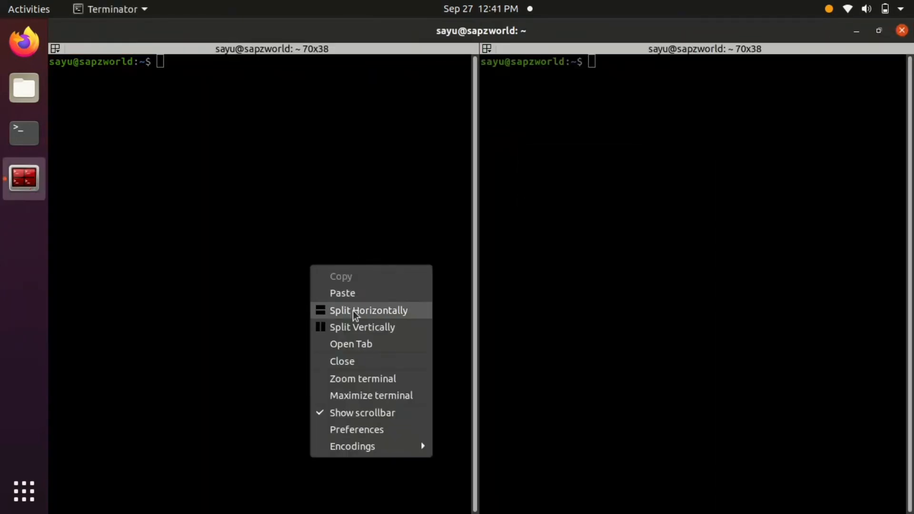
# - Split into top and bottom panes, start turtle_teleop_key, and echo /turtle1/cmd_vel
pyautogui.click(369, 309)
pyautogui.write('rosrun tur')
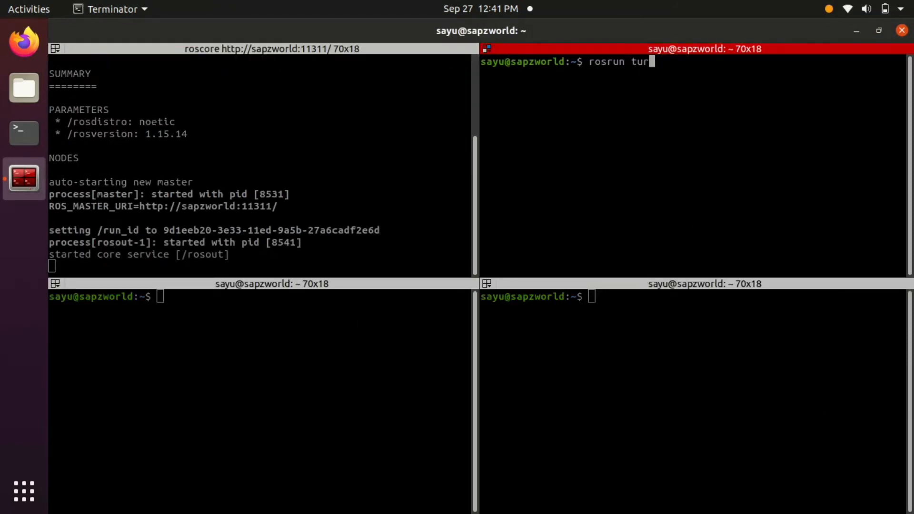
pyautogui.write('tlesim turtlesim_node')
pyautogui.click(260, 296)
pyautogui.write('rosrun turtlesim turtle_teleop_key')
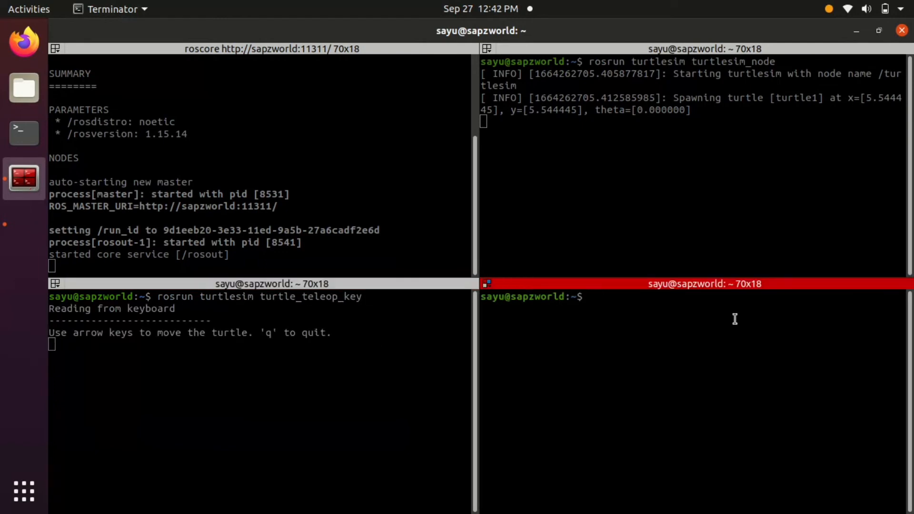
pyautogui.write('rostopic echo /t')
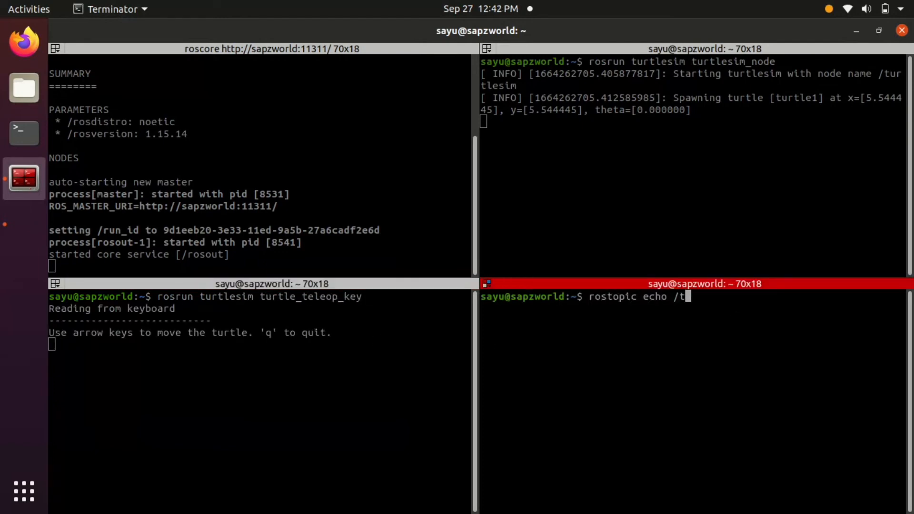
pyautogui.write('urtle1/cmd_vel')
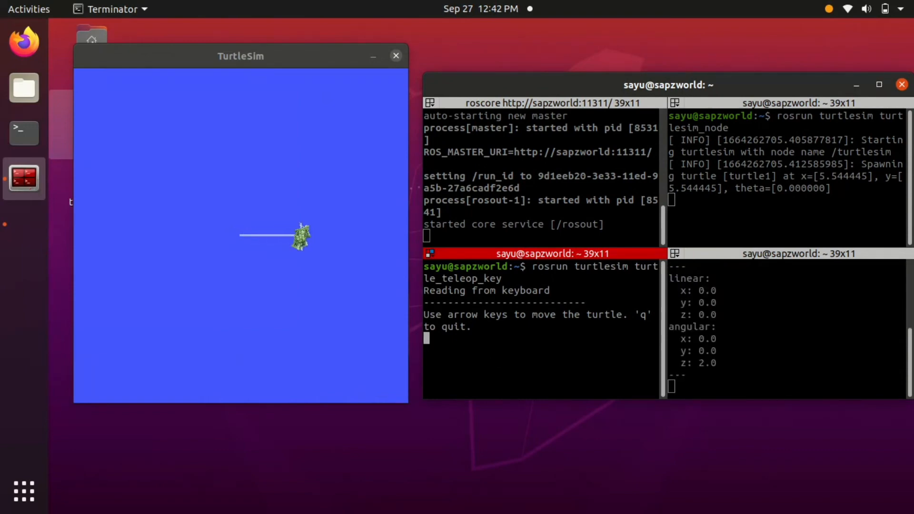
# - Drive the turtle with the arrow keys, then reset turtlesim via 'rosservice call /reset'
pyautogui.press('Right')
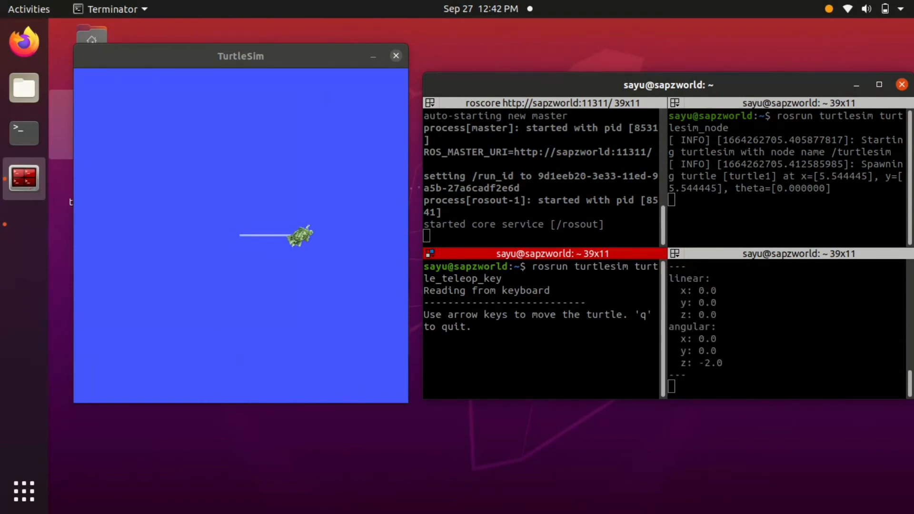
pyautogui.press('Down')
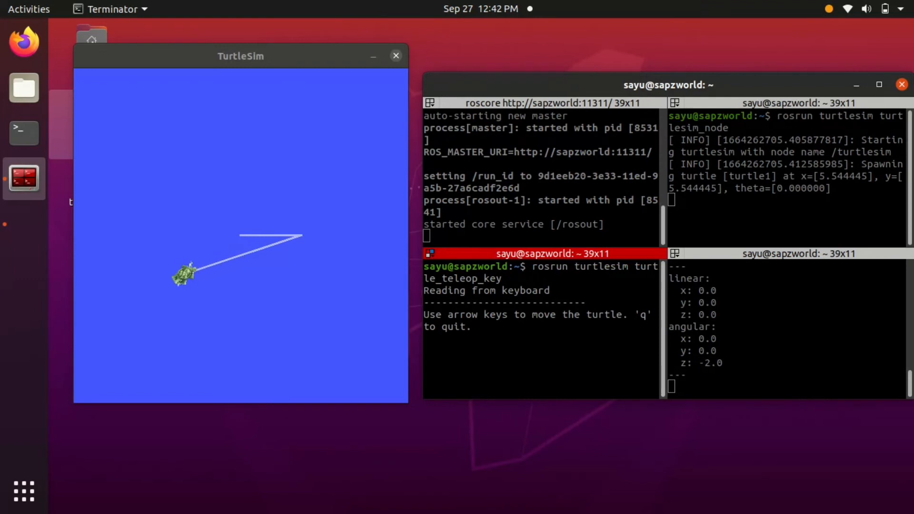
pyautogui.press('Up')
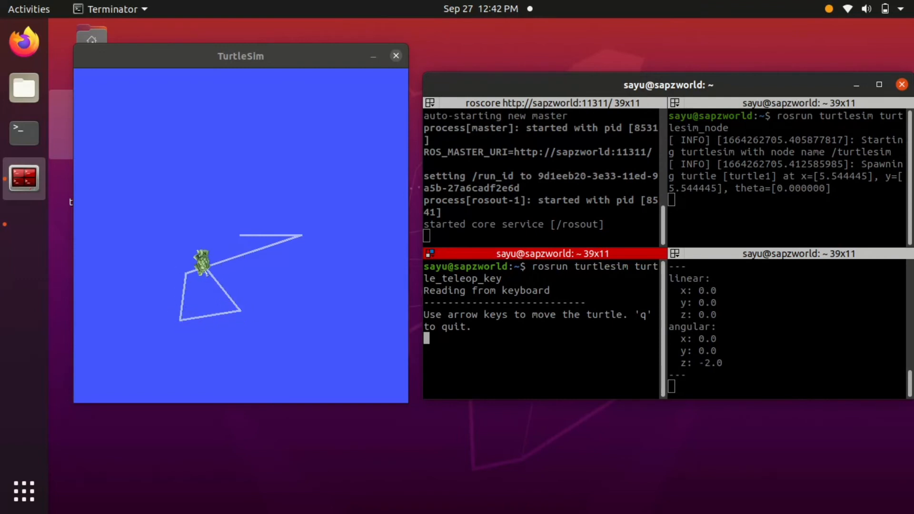
pyautogui.press('Up')
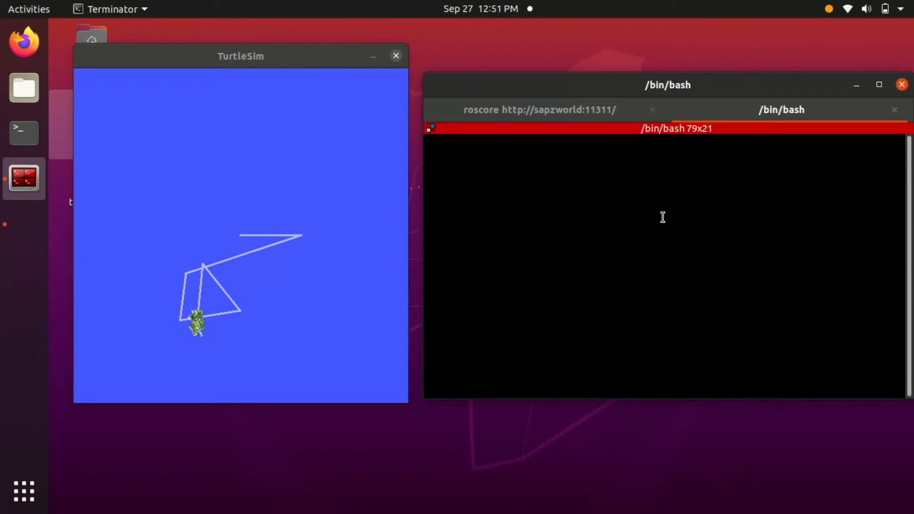
pyautogui.write('rosservice call')
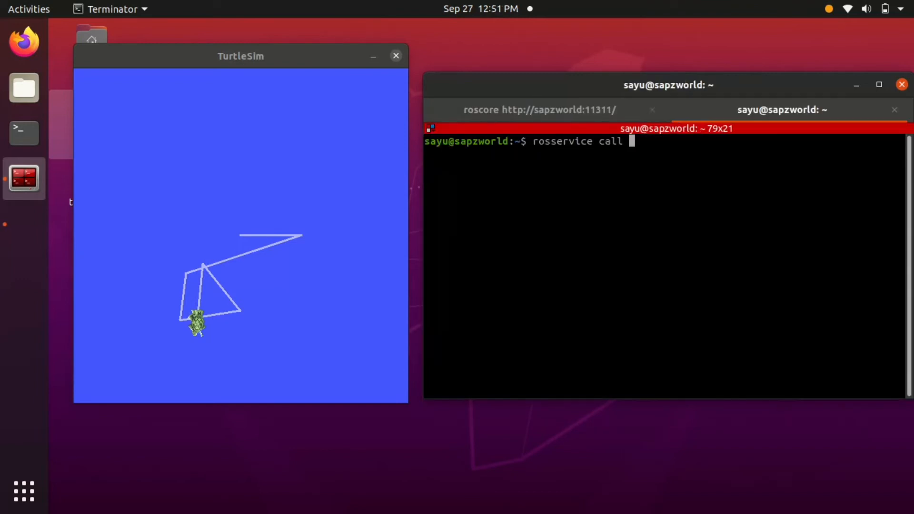
pyautogui.write('/reset')
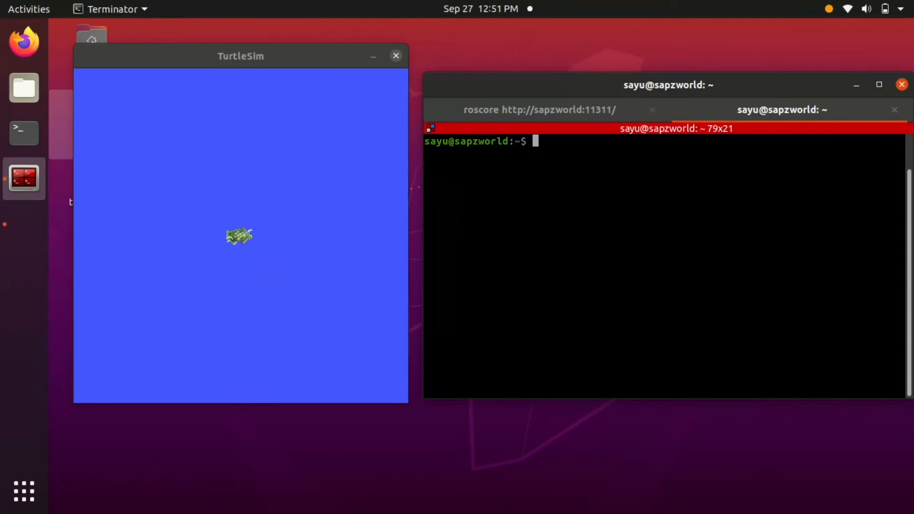
# - Enter the command head 'rostopic pub -1 /turtle1/cmd_vel geometry_msgs/Twist --'
pyautogui.write('rosto')
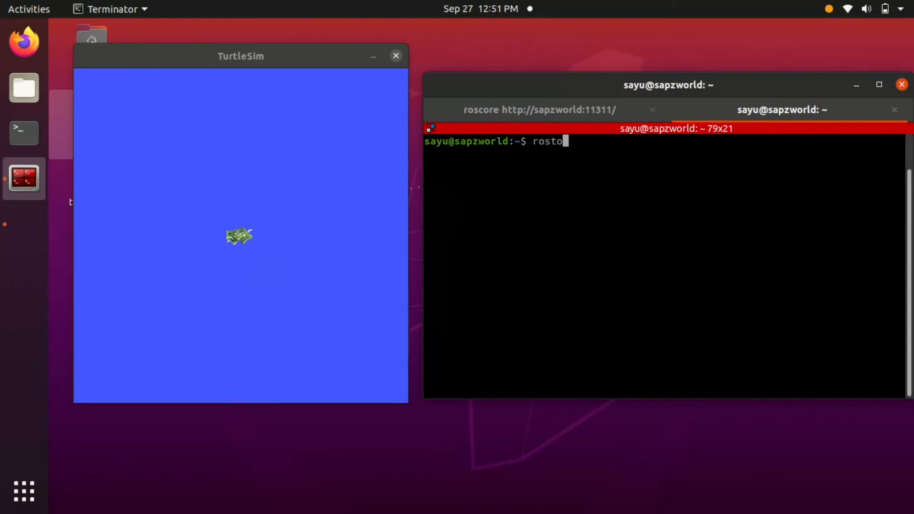
pyautogui.write('pic pu')
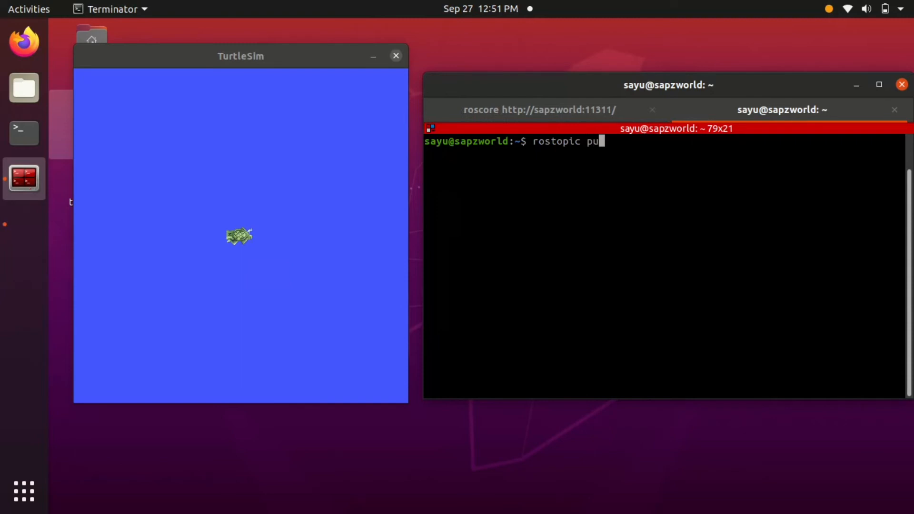
pyautogui.write('b')
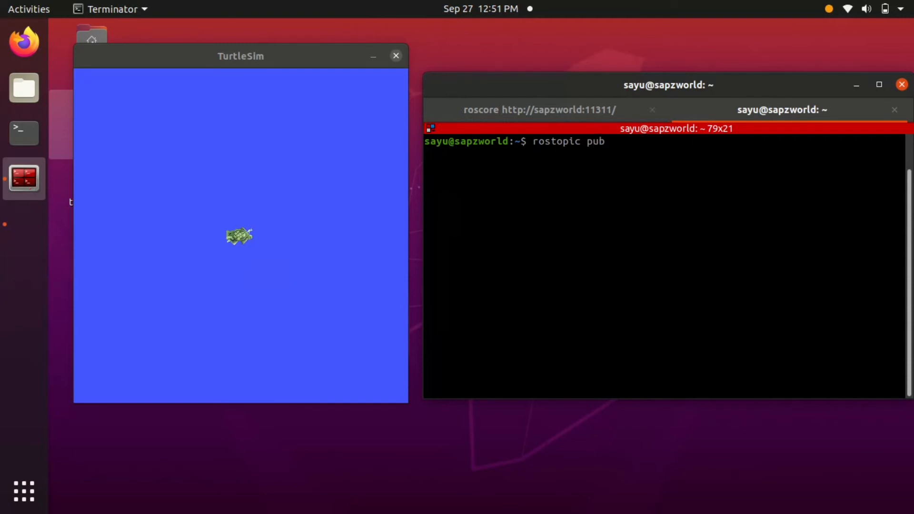
pyautogui.write('-1')
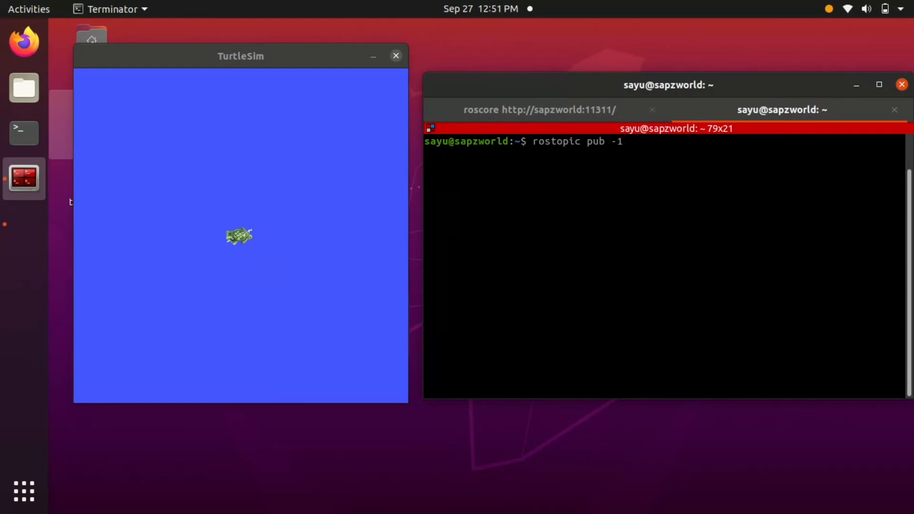
pyautogui.write('/turt')
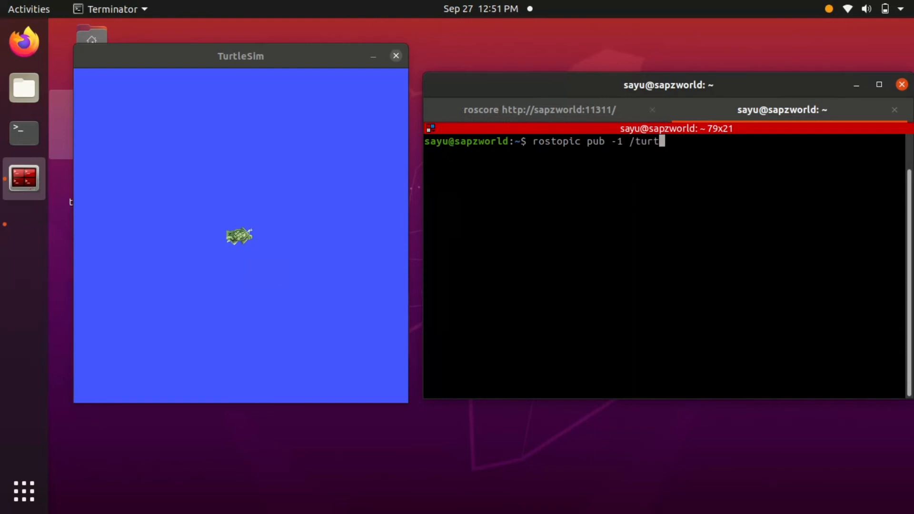
pyautogui.write('le1/cm')
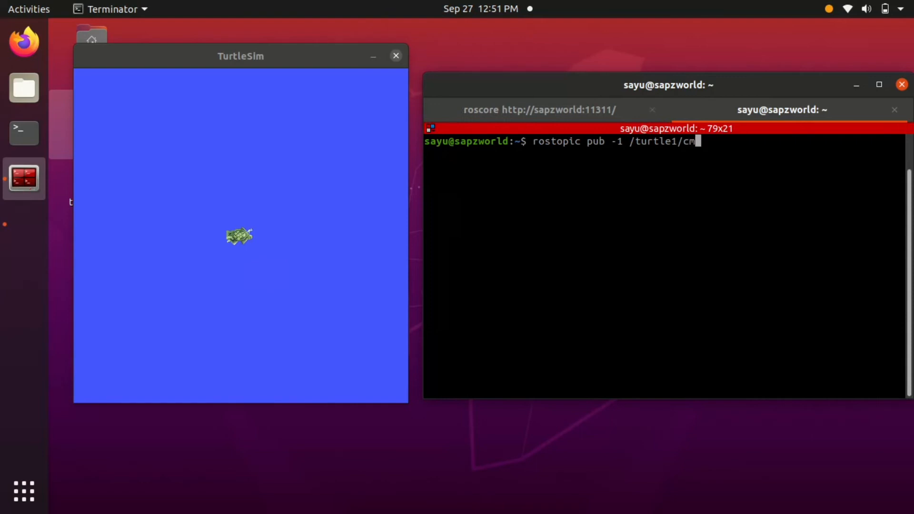
pyautogui.write('d')
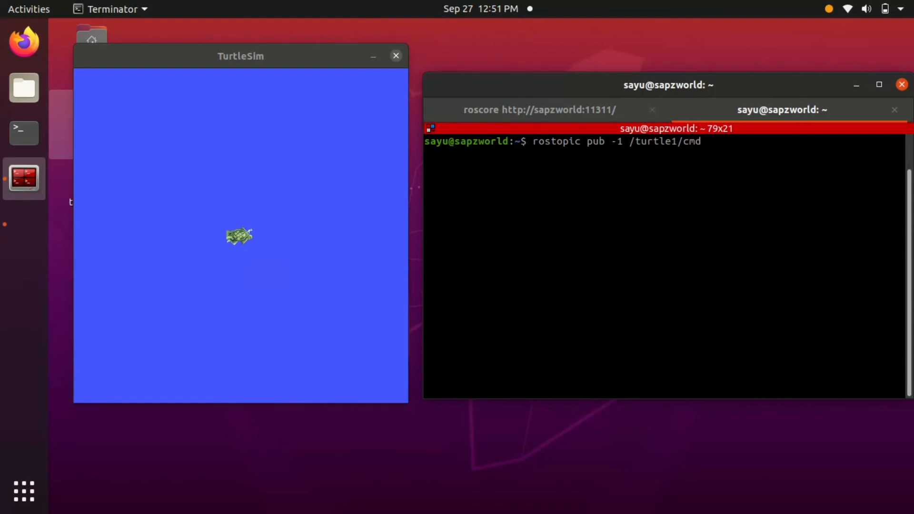
pyautogui.write('_vel ge')
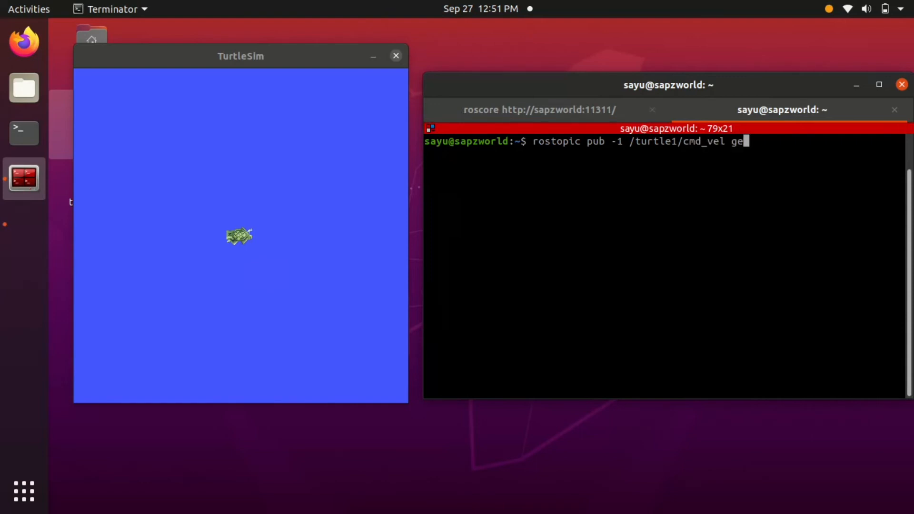
pyautogui.write('ometry_msgs/Twist')
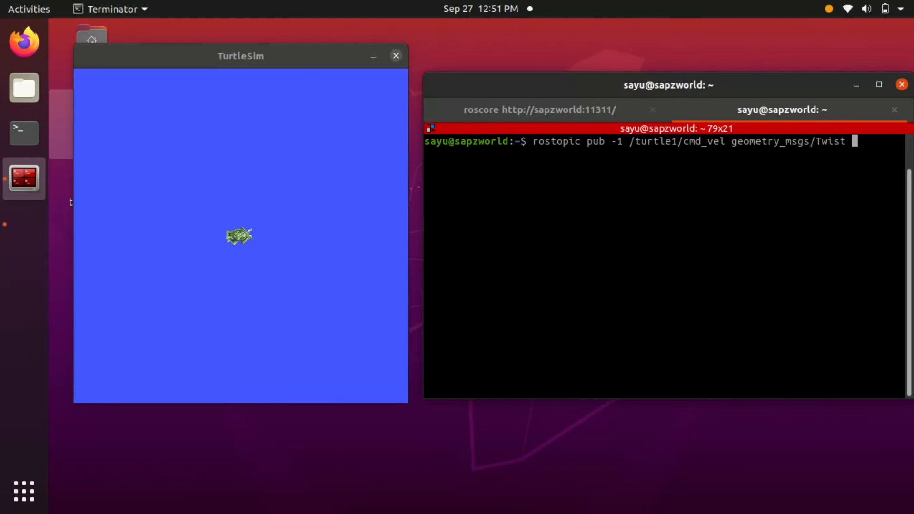
pyautogui.write('--')
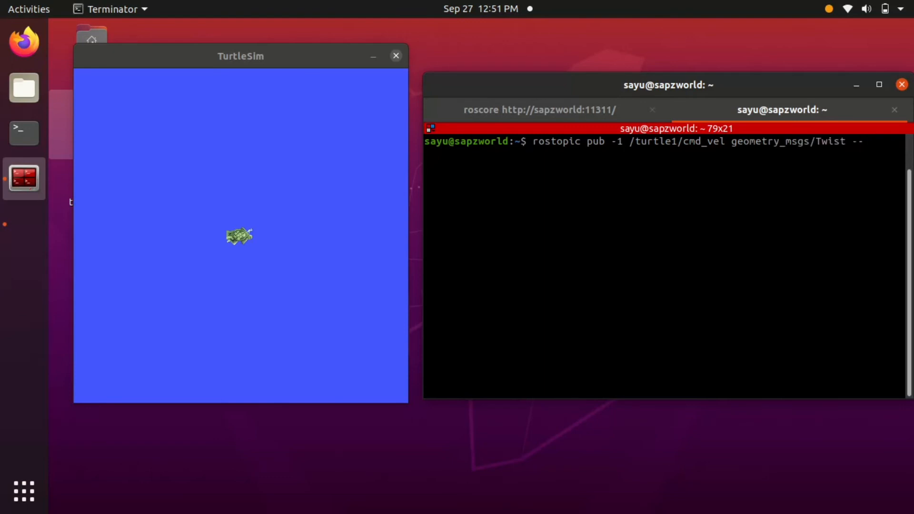
# - Add the velocity arguments '[2.0,0.0,0.0]' and '[0.0,0.0,1.5]'
pyautogui.write("'[")
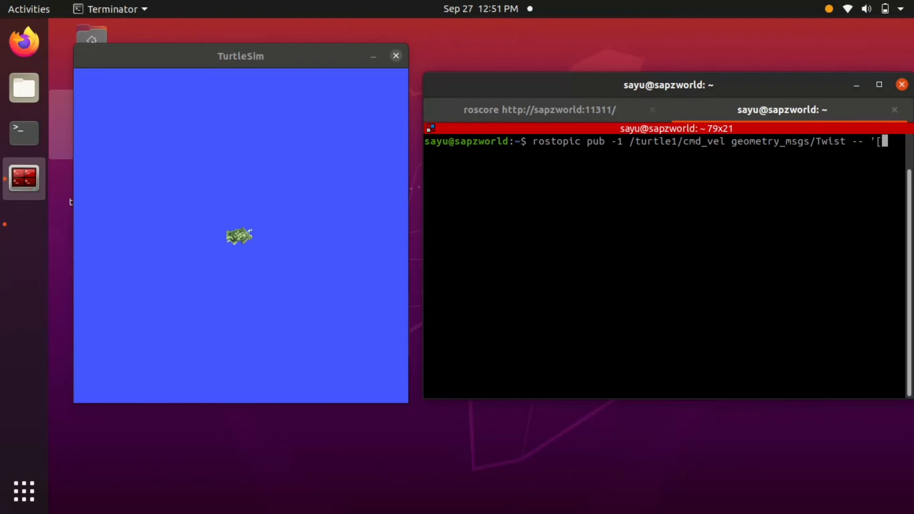
pyautogui.write('2.0,')
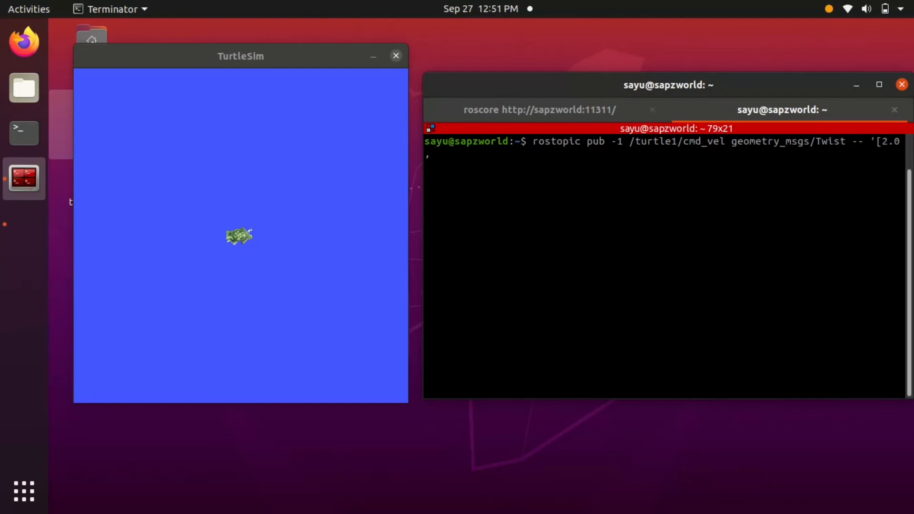
pyautogui.write('0.0,')
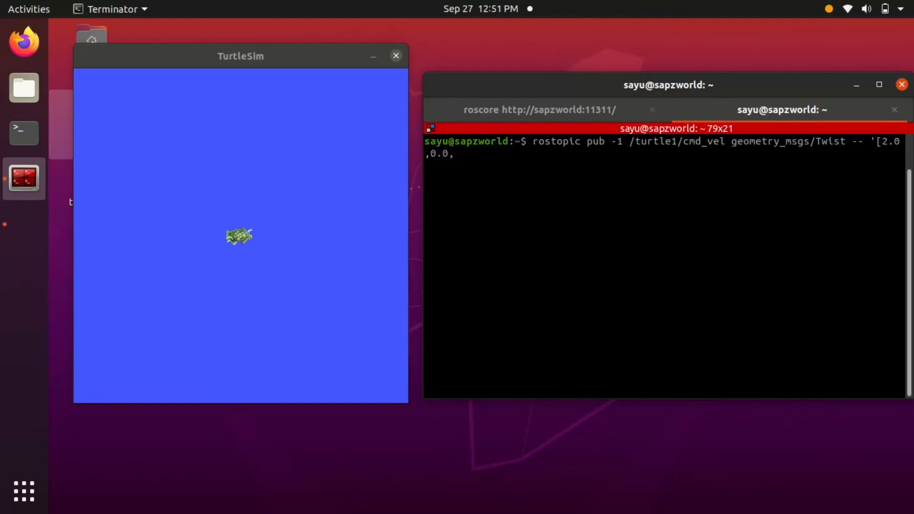
pyautogui.write('0.0')
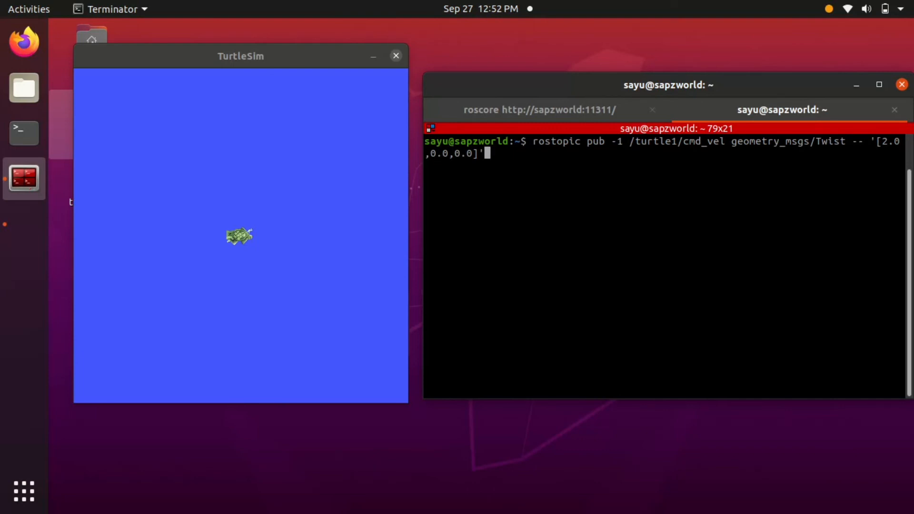
pyautogui.write("'[")
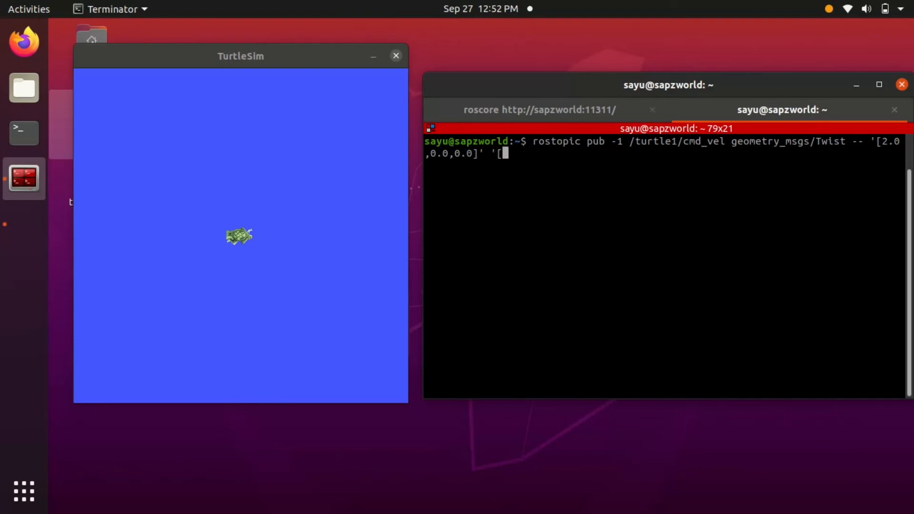
pyautogui.write('0.0')
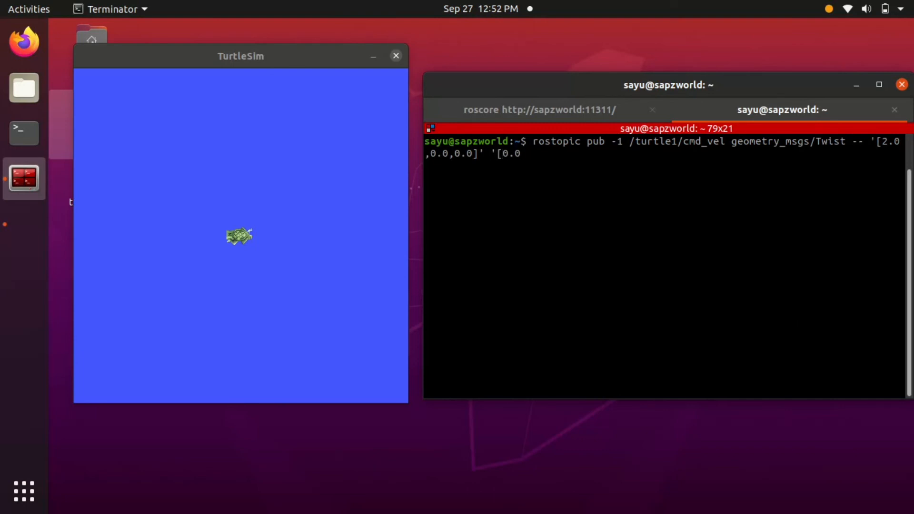
pyautogui.write(',0.0')
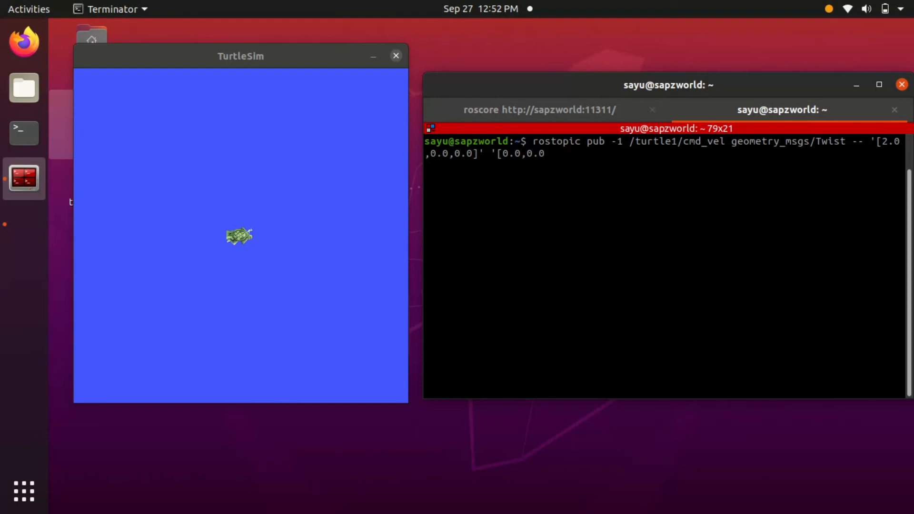
pyautogui.write(',')
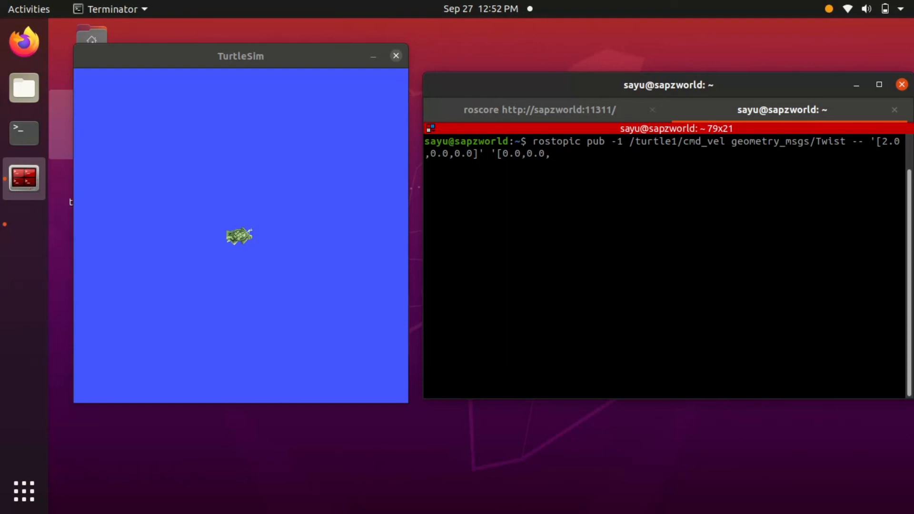
pyautogui.write('1.5')
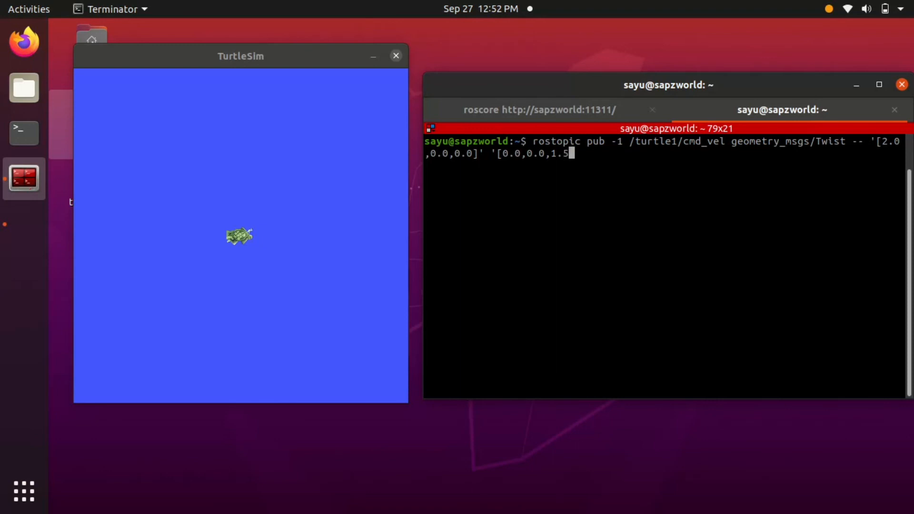
pyautogui.write("]'")
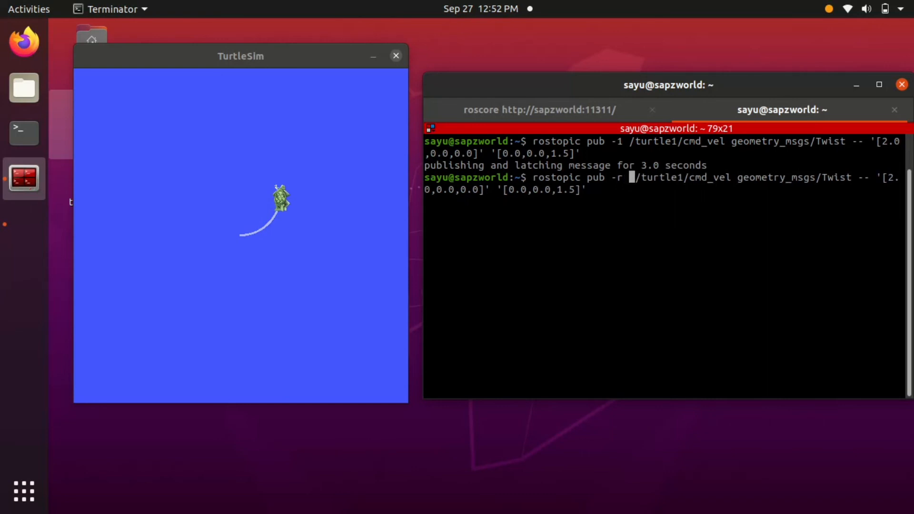
# - Change the publish to '-r 1' so the arc velocity repeats every second
pyautogui.write('1')
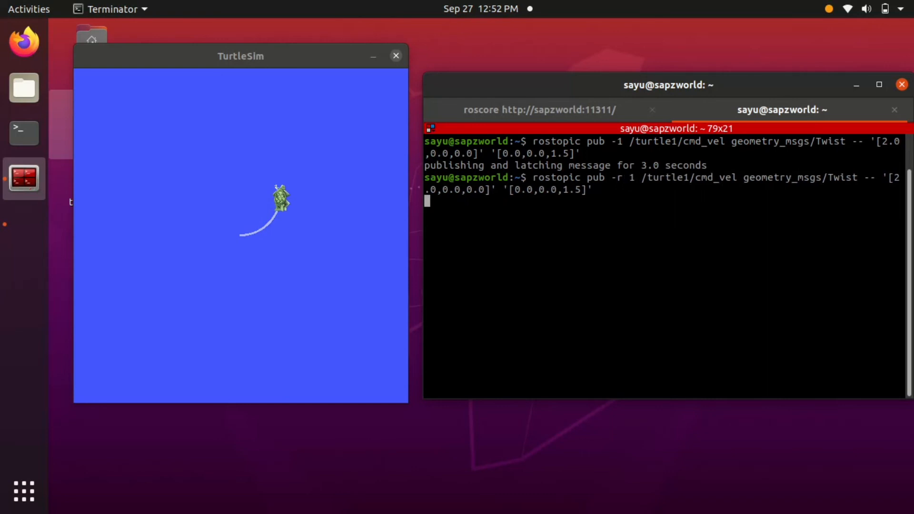